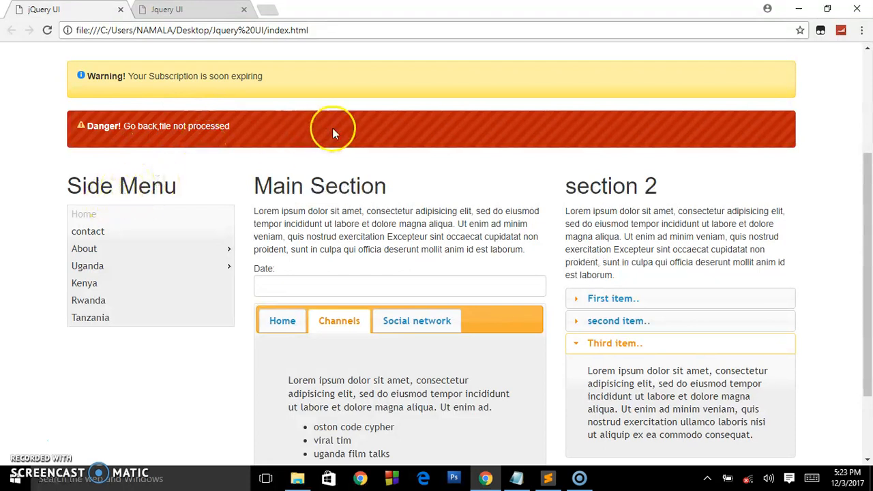
pyautogui.moveTo(599, 169)
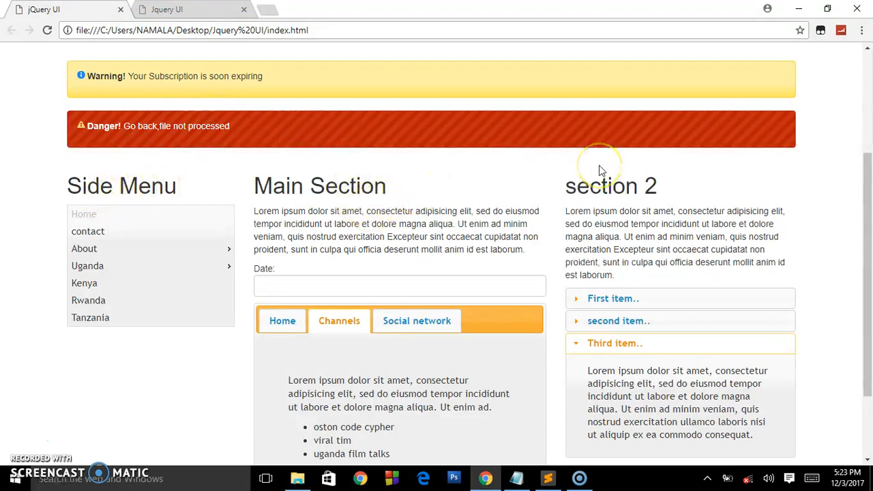
pyautogui.moveTo(516, 202)
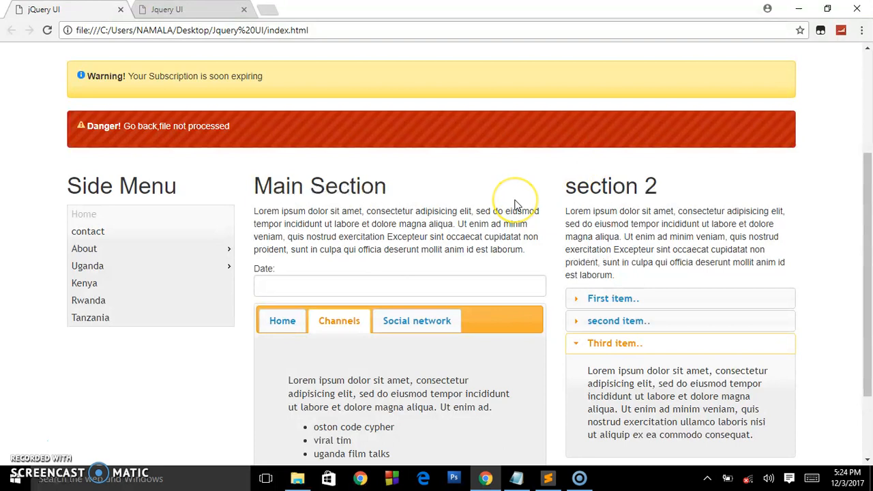
pyautogui.moveTo(766, 61)
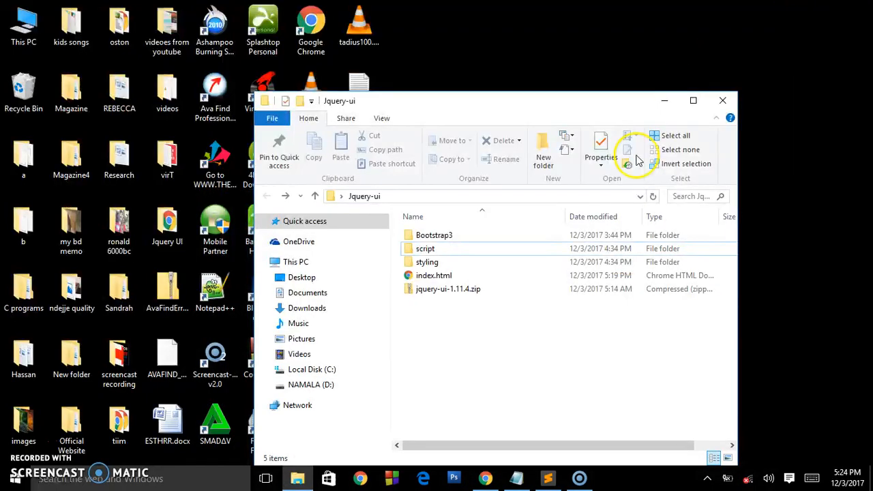
# Step: Show the Notepad notes with jqueryui.com/themeroller and ui lightness, then return to the jQuery UI page
pyautogui.click(448, 290)
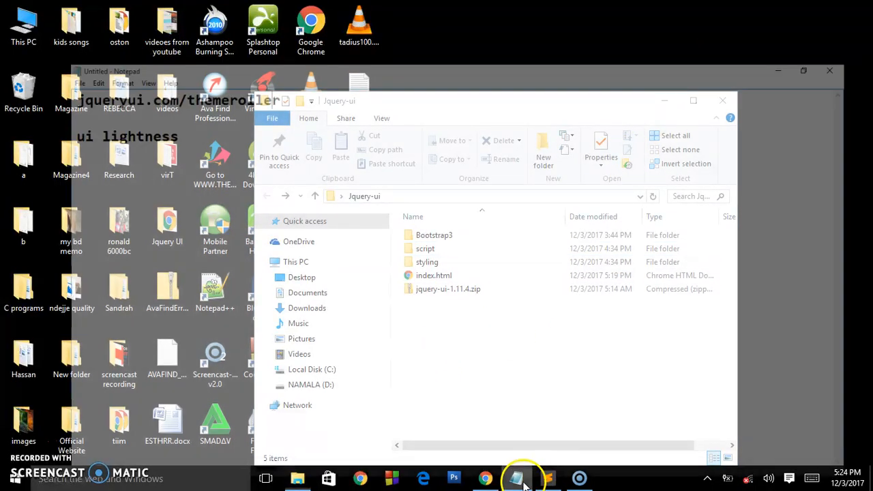
pyautogui.click(516, 477)
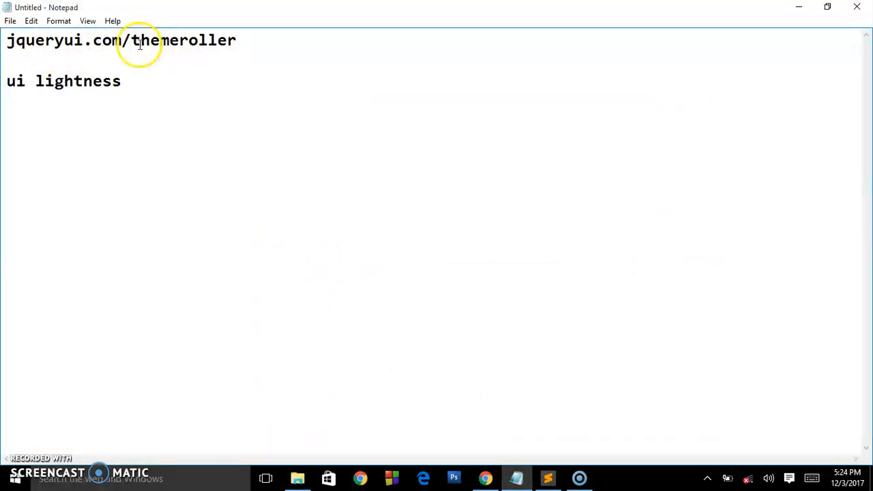
pyautogui.moveTo(507, 157)
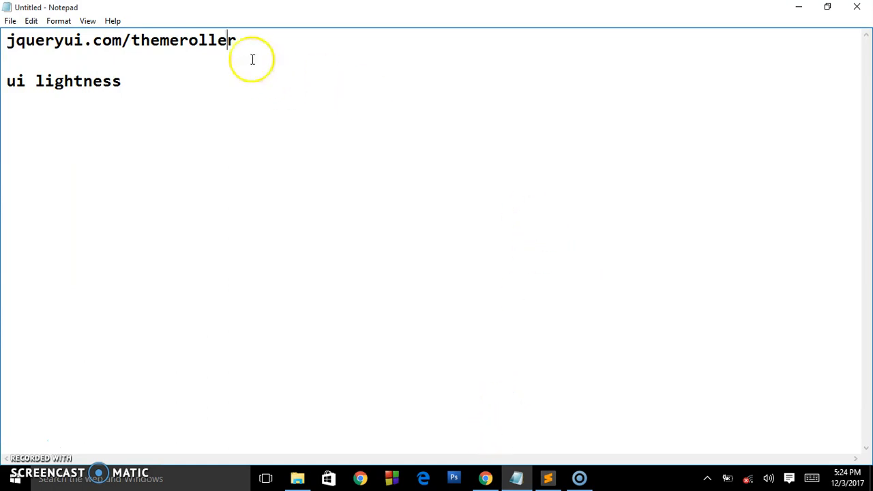
pyautogui.doubleClick(207, 40)
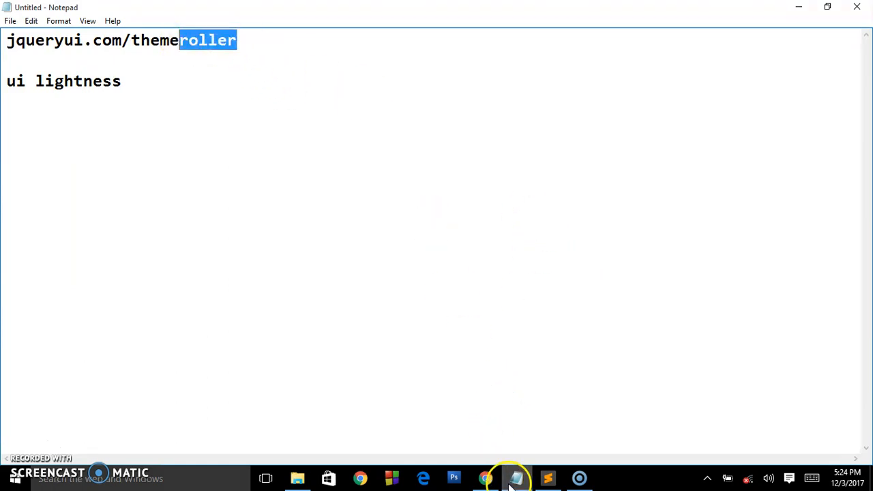
pyautogui.click(485, 477)
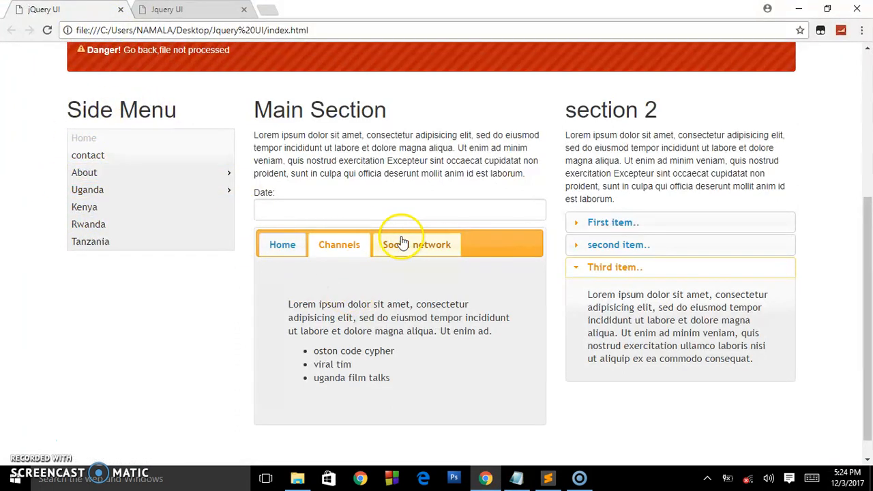
pyautogui.click(281, 245)
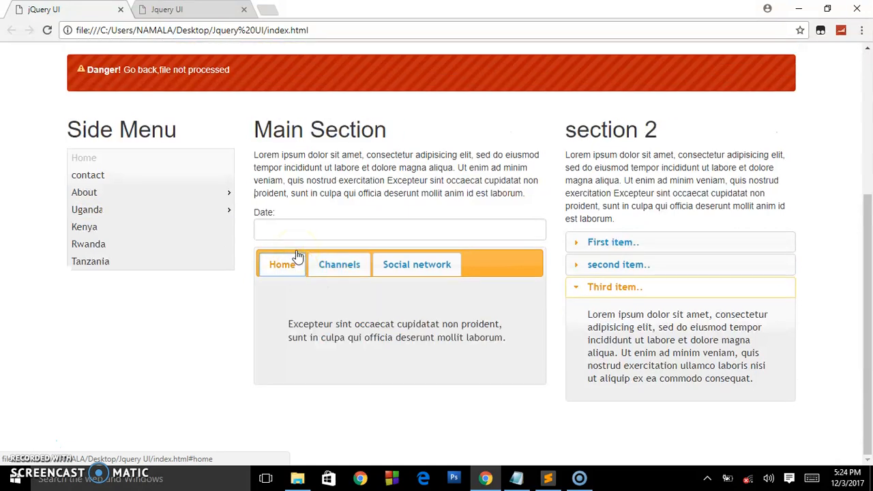
pyautogui.click(338, 265)
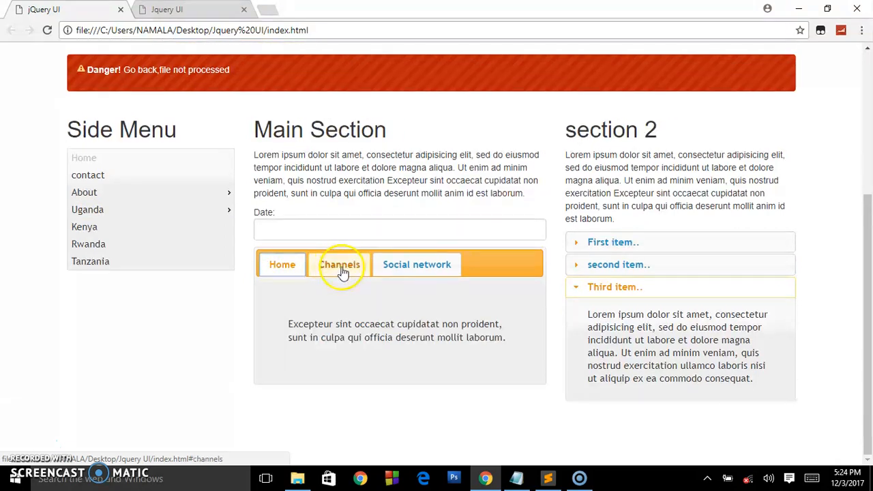
pyautogui.click(338, 264)
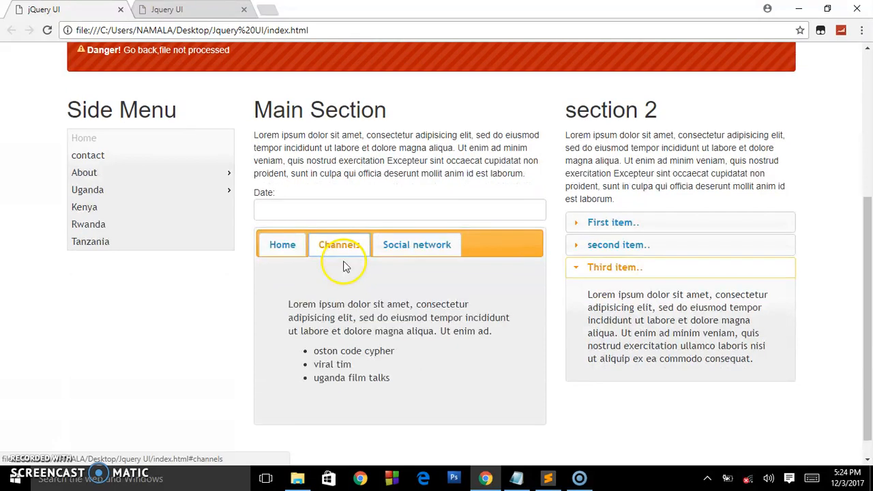
pyautogui.moveTo(344, 275)
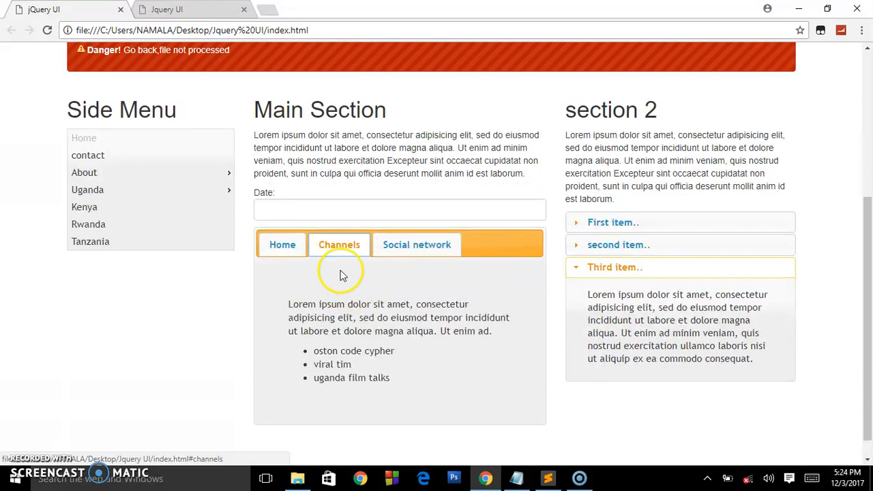
pyautogui.moveTo(412, 303)
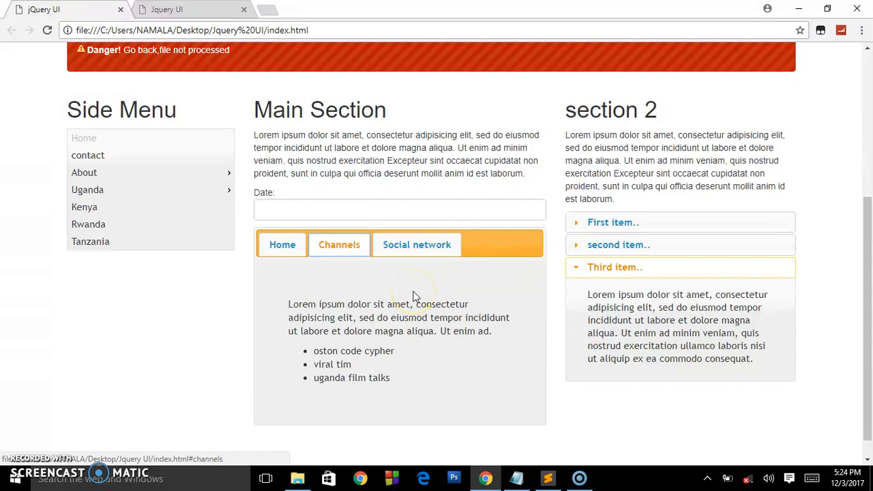
pyautogui.click(515, 477)
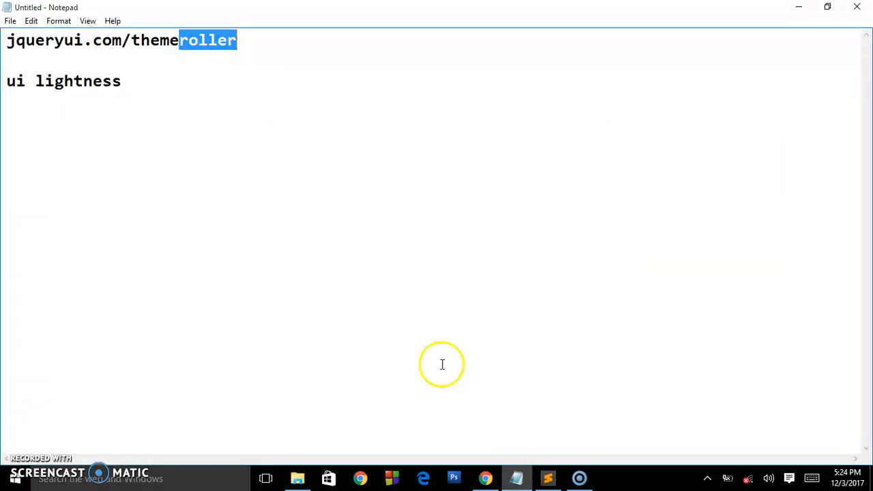
pyautogui.moveTo(439, 295)
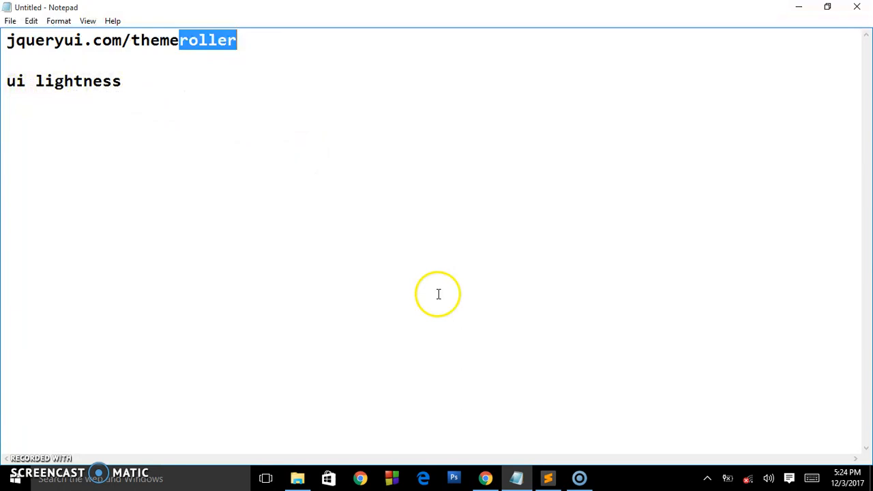
pyautogui.click(484, 477)
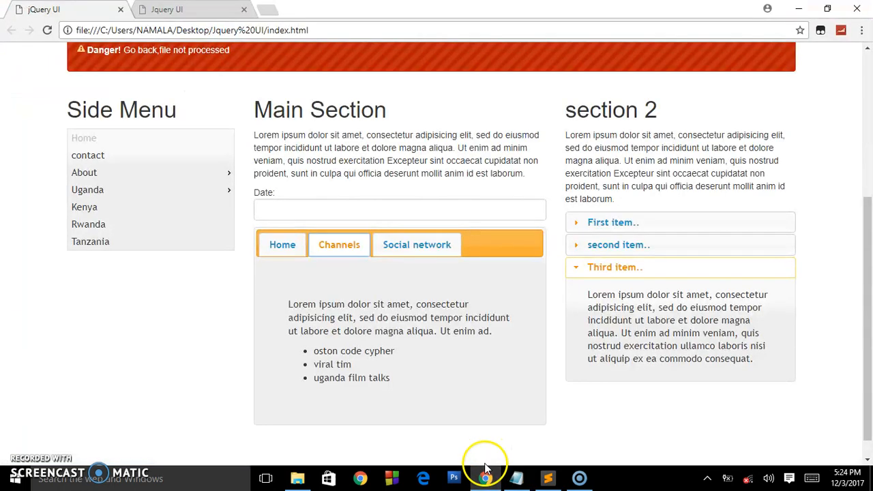
pyautogui.moveTo(529, 270)
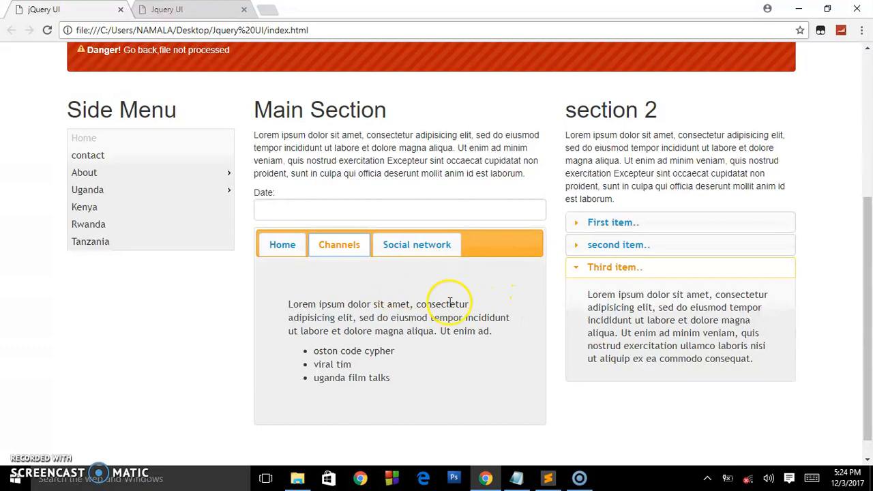
pyautogui.moveTo(431, 297)
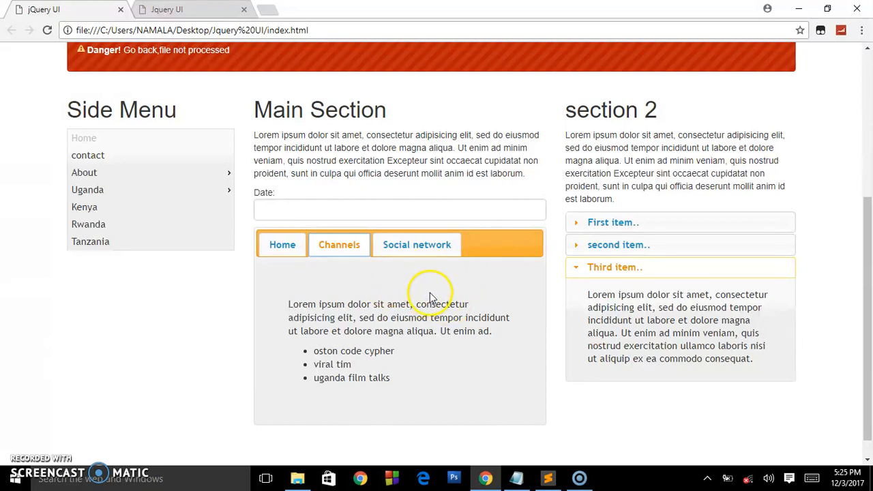
pyautogui.moveTo(85, 172)
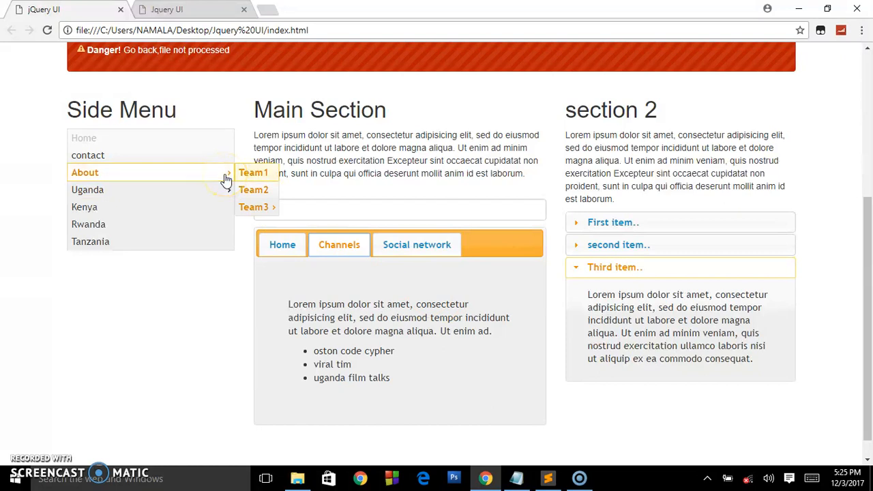
pyautogui.moveTo(87, 190)
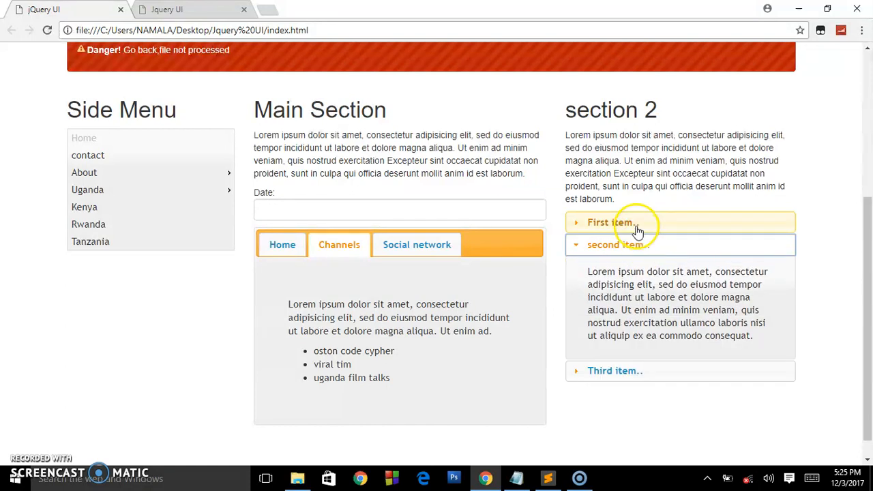
# Step: Open the second accordion section and the Date field's datepicker on the demo page
pyautogui.click(611, 222)
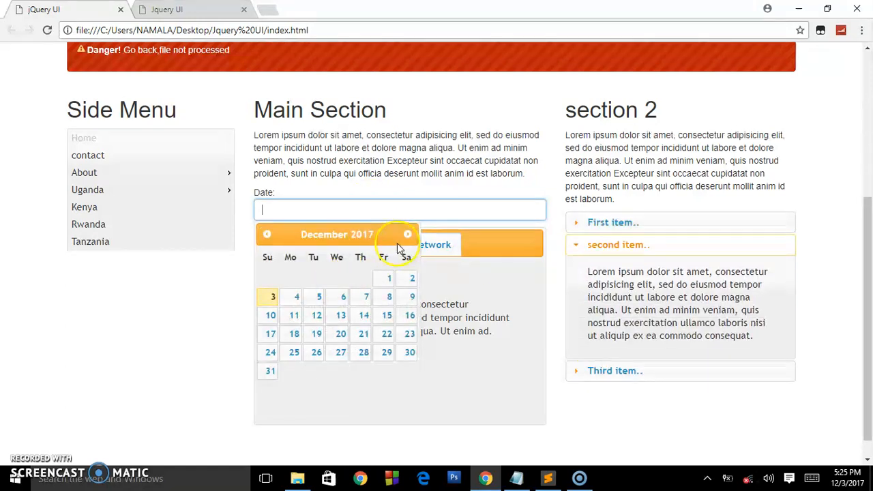
pyautogui.click(407, 234)
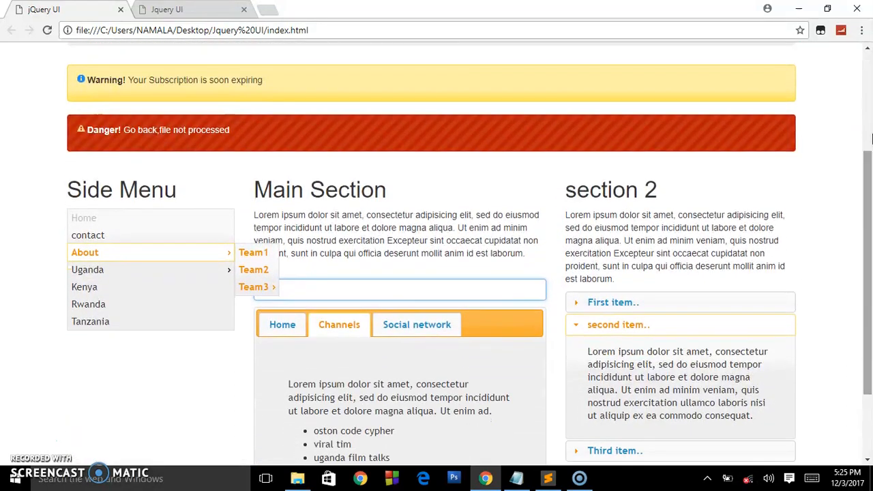
pyautogui.scroll(-3)
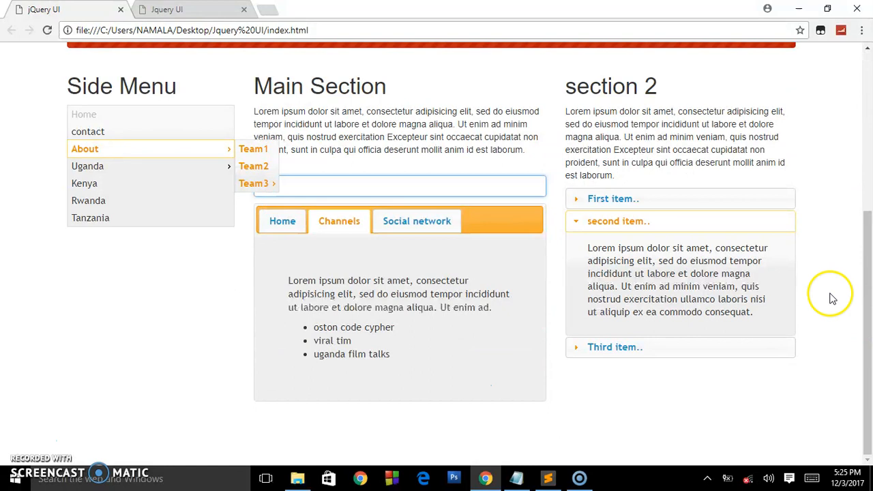
pyautogui.moveTo(476, 322)
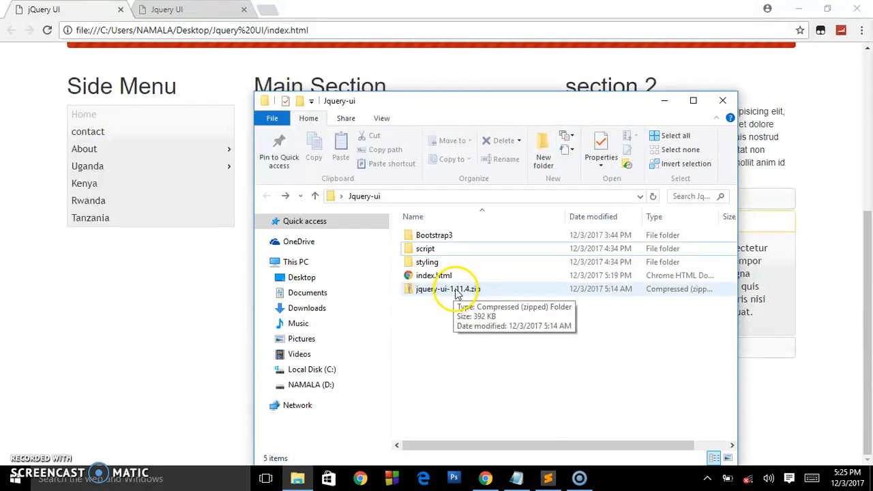
# Step: Extract the jquery-ui-1.11.4 zip into its folder and open the new jquery-ui-1.11.4 folder
pyautogui.click(449, 289)
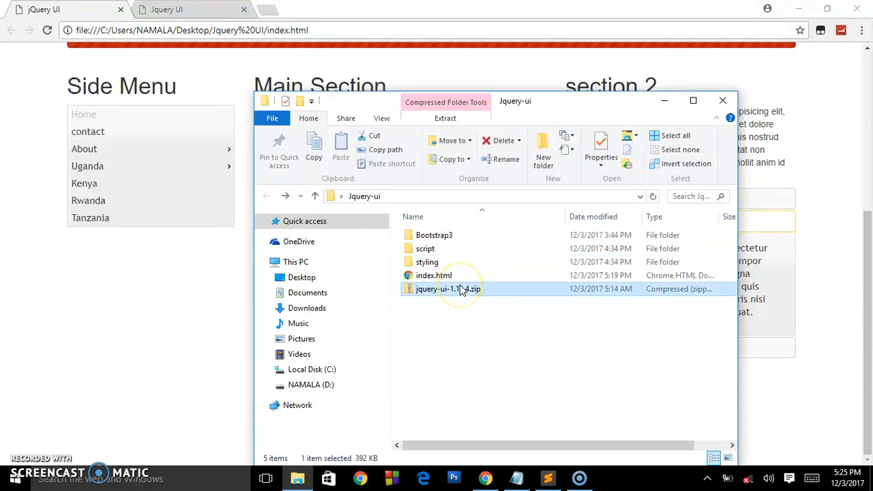
pyautogui.rightClick(449, 289)
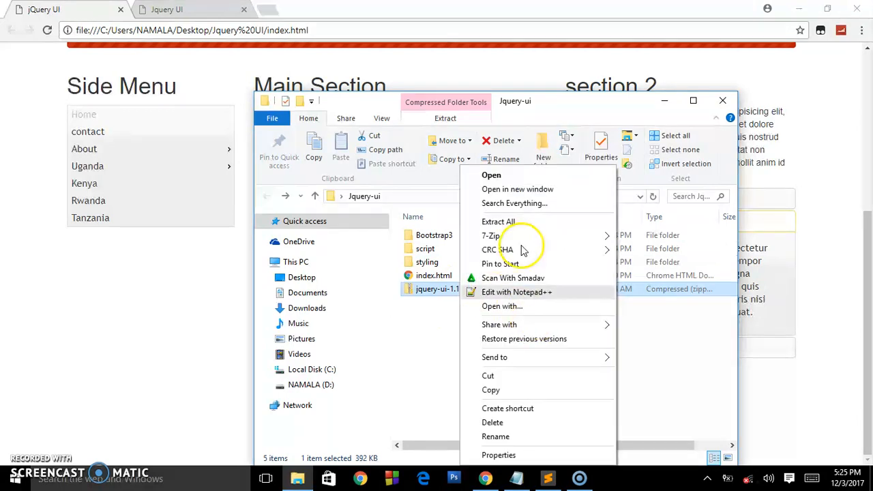
pyautogui.moveTo(518, 225)
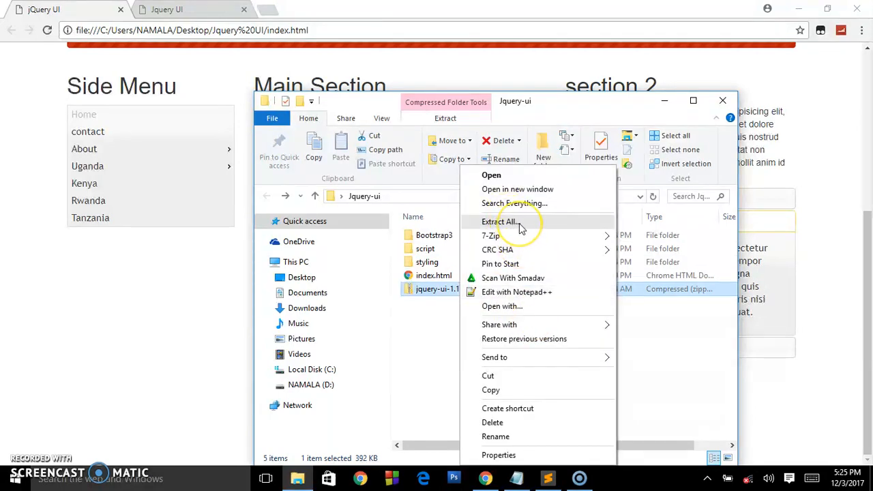
pyautogui.click(500, 221)
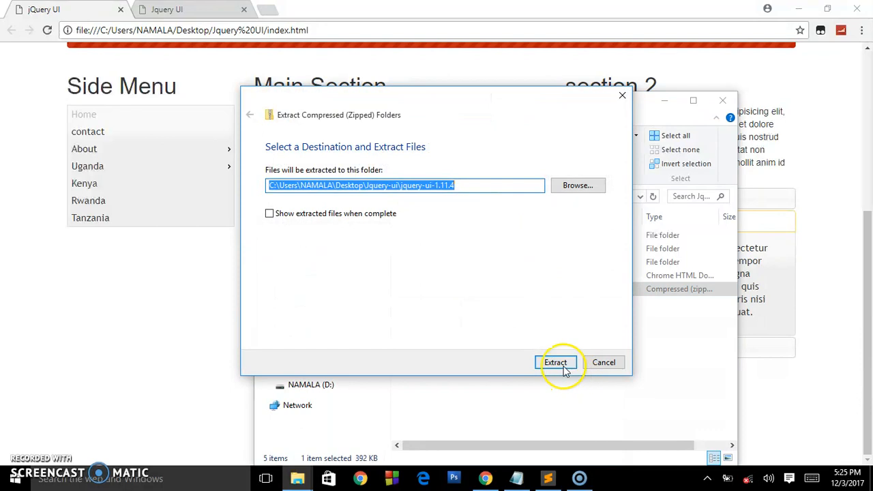
pyautogui.click(555, 363)
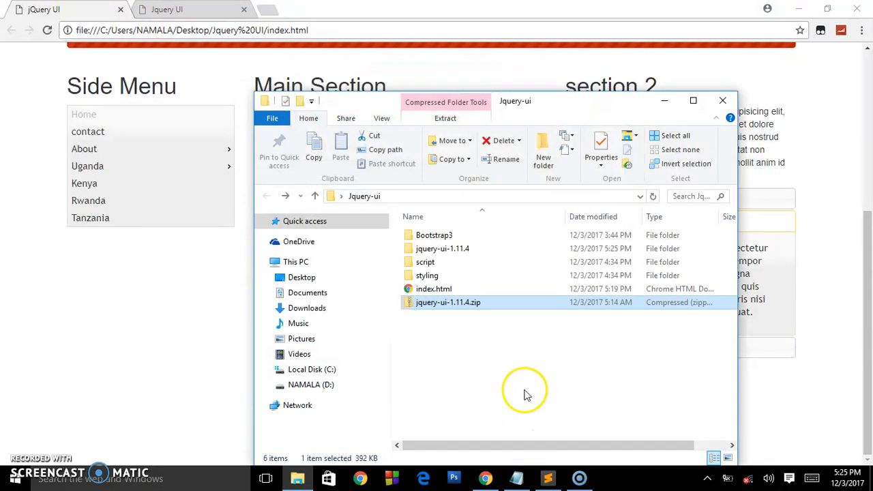
pyautogui.click(441, 248)
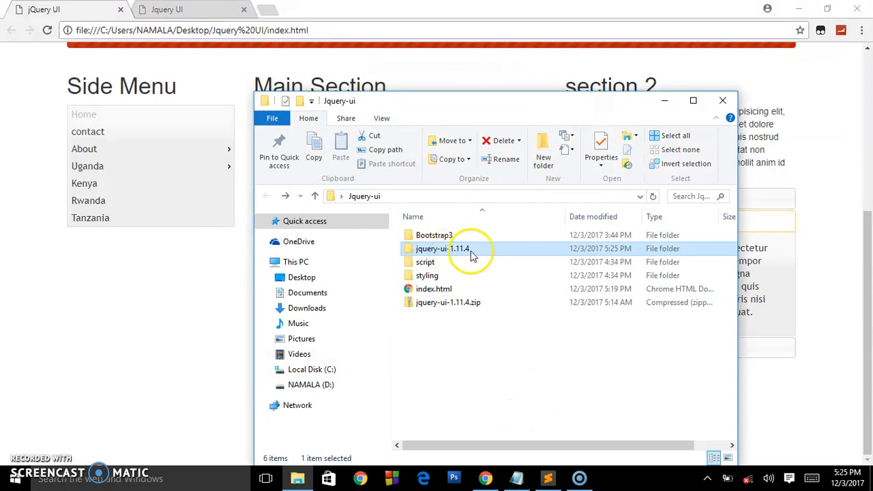
pyautogui.doubleClick(441, 248)
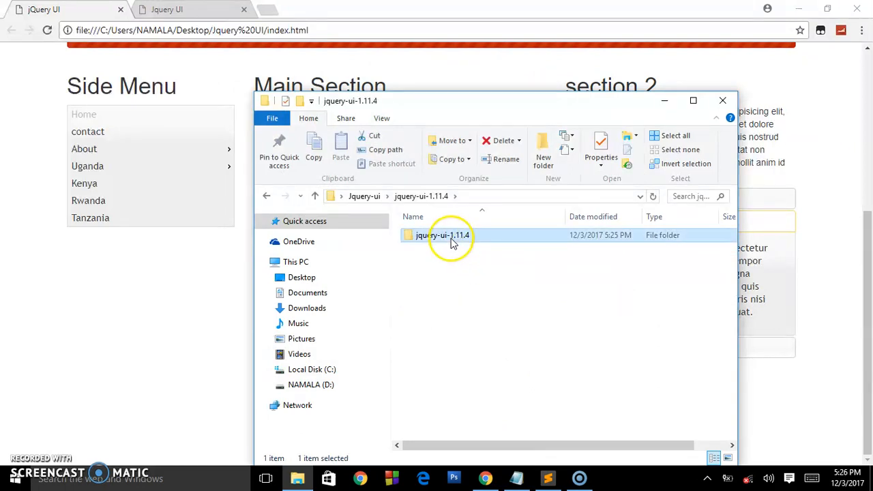
pyautogui.moveTo(796, 8)
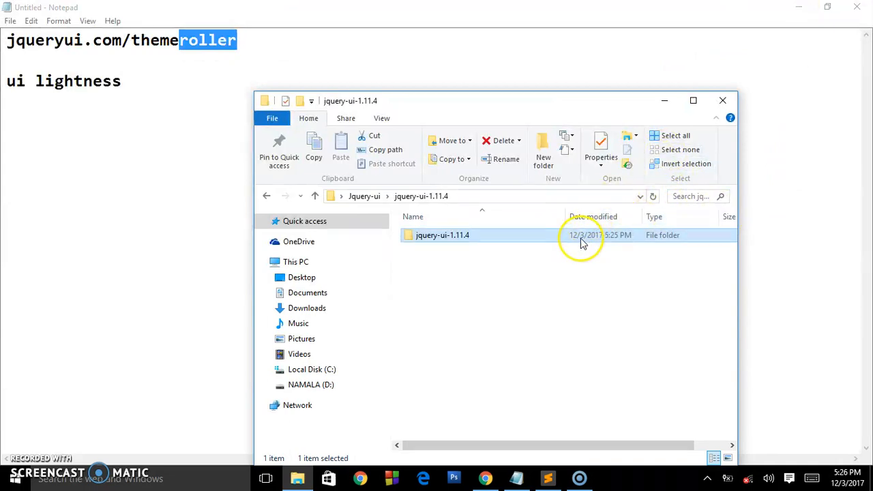
# Step: Compare the downloaded jquery-ui.min.css and images folder with the project's styling folder (jquery-ui.css, custom.css)
pyautogui.doubleClick(442, 235)
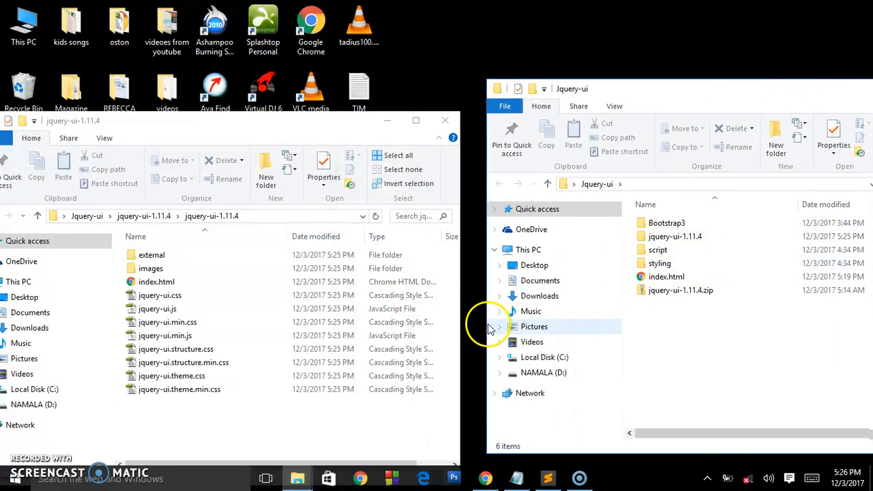
pyautogui.click(657, 250)
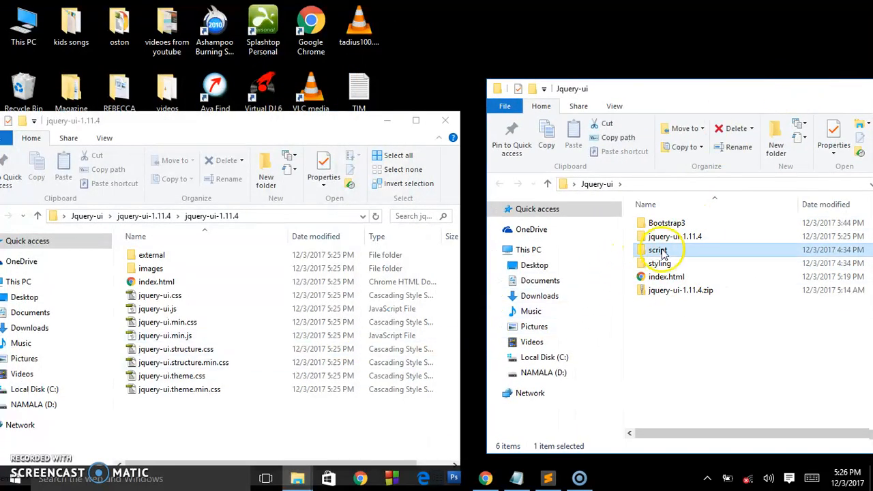
pyautogui.click(658, 264)
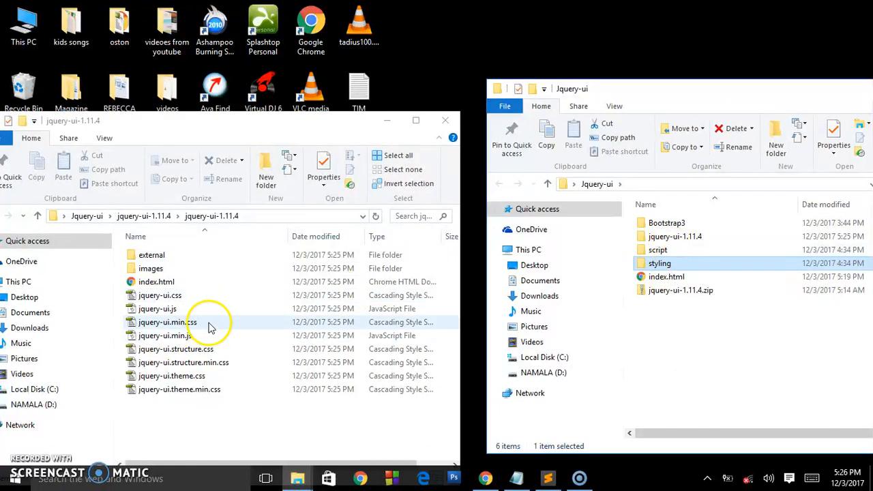
pyautogui.doubleClick(659, 262)
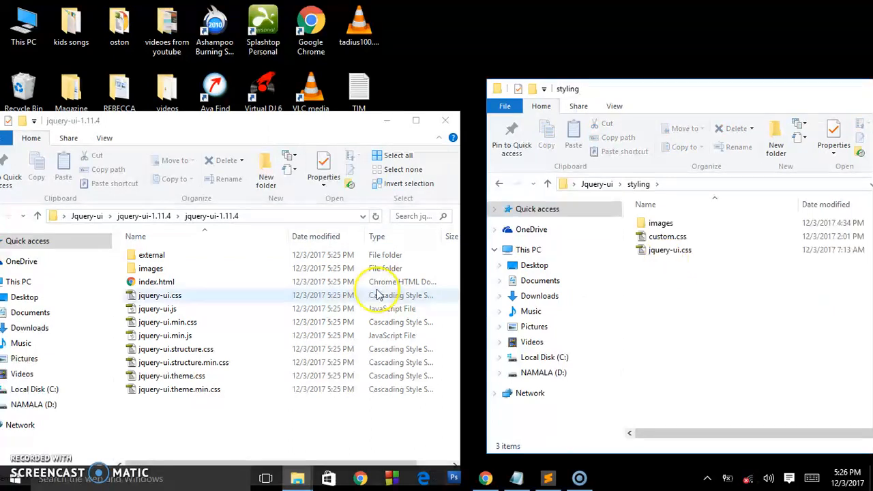
pyautogui.click(168, 322)
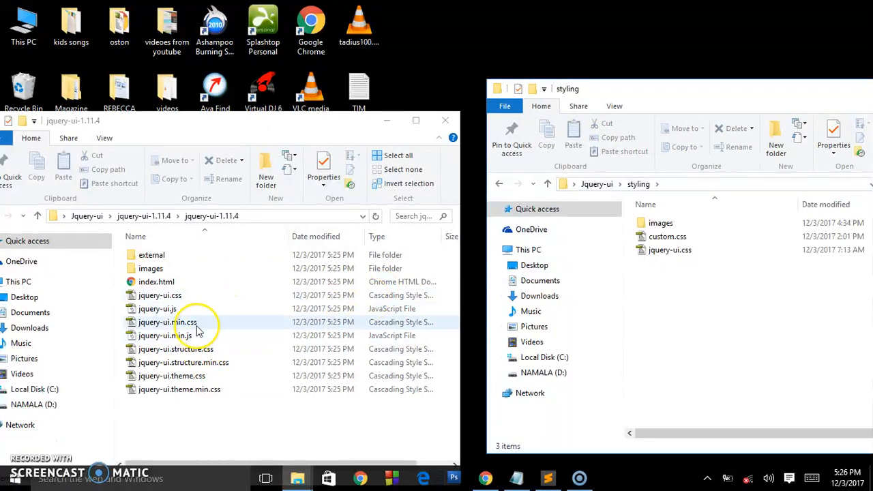
pyautogui.click(167, 322)
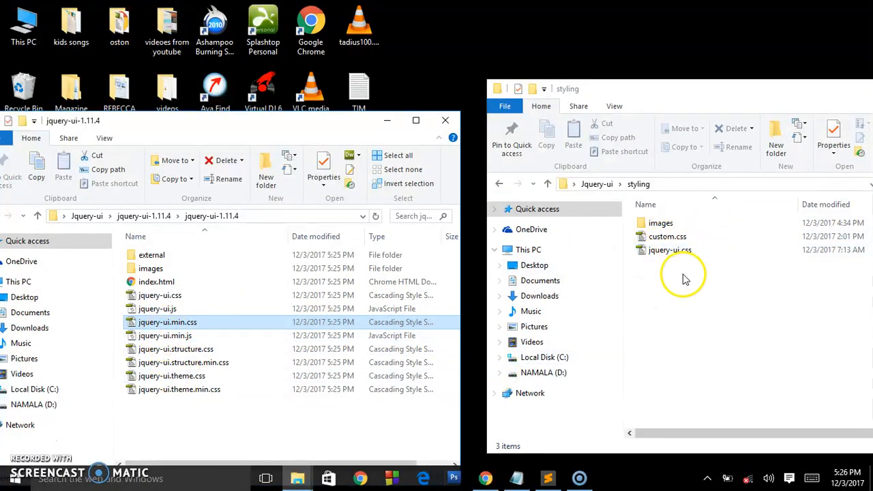
pyautogui.click(669, 249)
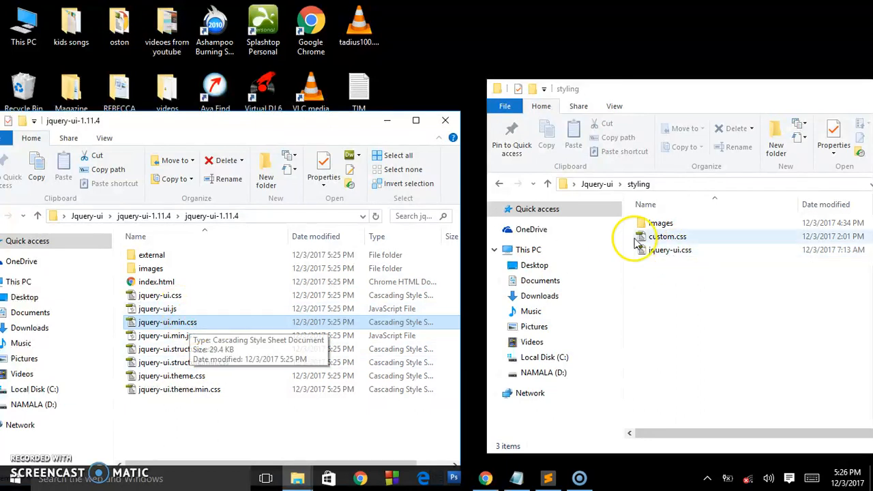
pyautogui.click(670, 236)
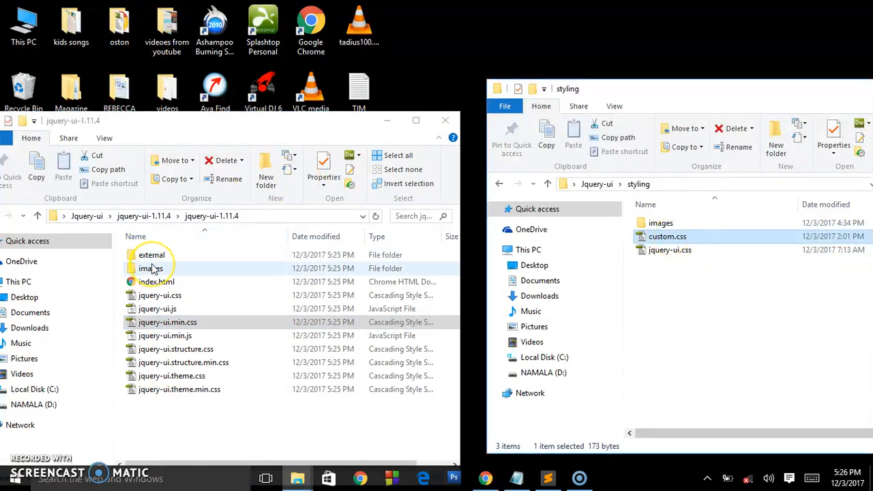
pyautogui.click(152, 268)
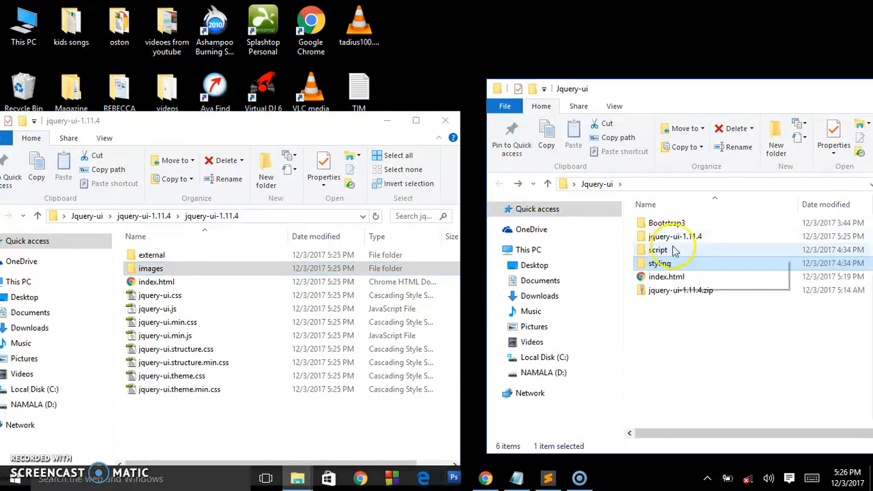
# Step: Open the project's script folder and browse the download's inner jquery-ui-1.11.4 and external folders
pyautogui.doubleClick(659, 249)
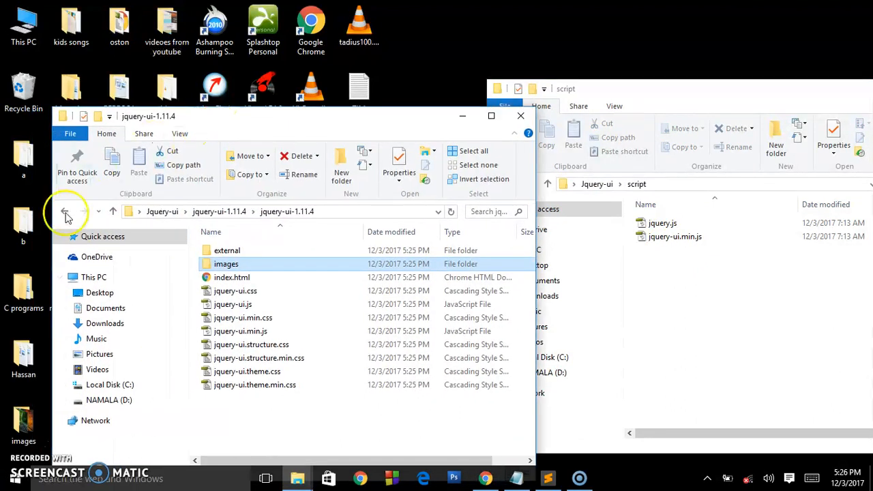
pyautogui.click(66, 211)
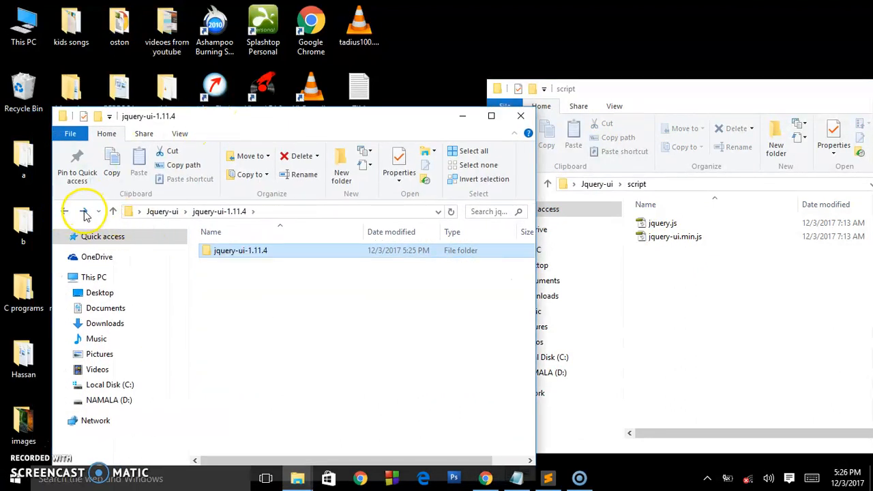
pyautogui.doubleClick(240, 251)
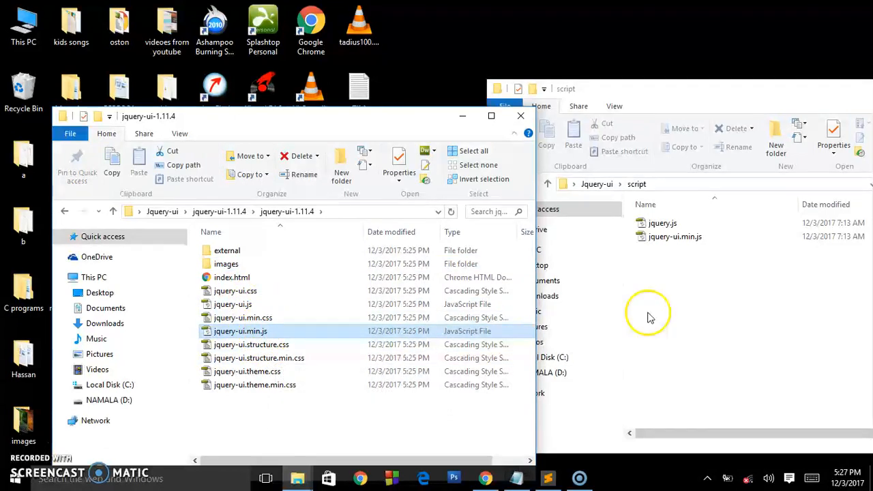
pyautogui.moveTo(685, 266)
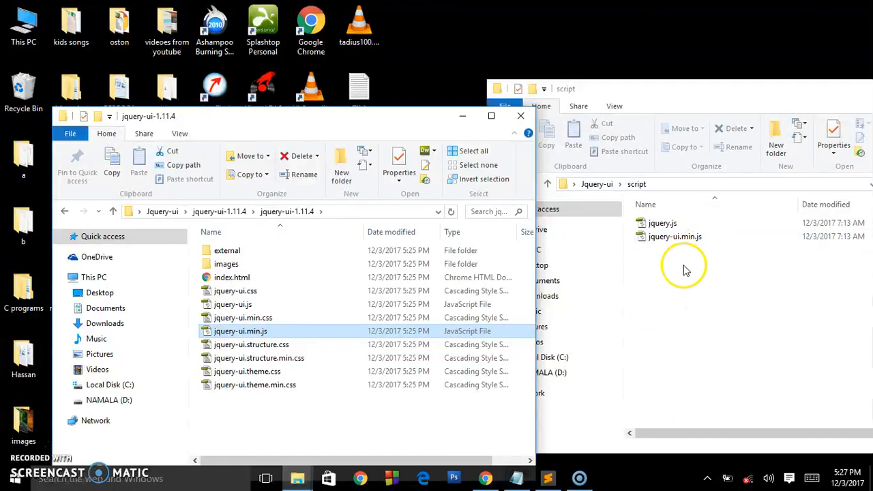
pyautogui.moveTo(227, 251)
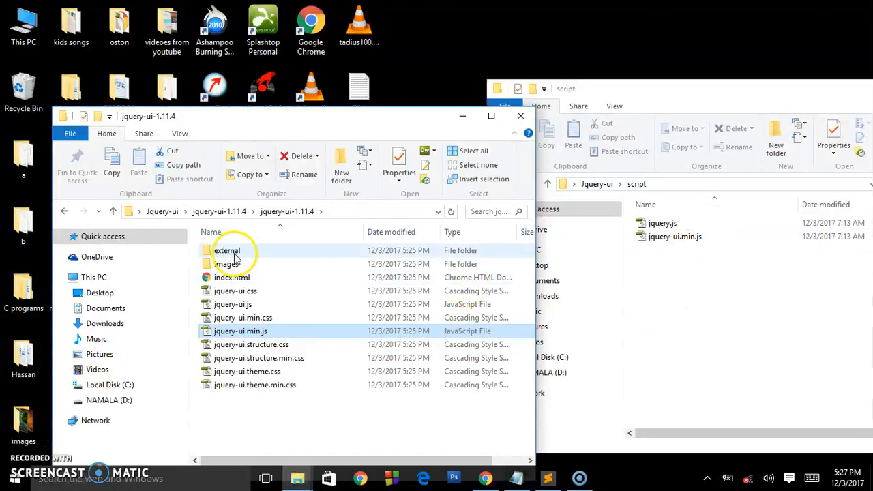
pyautogui.click(226, 251)
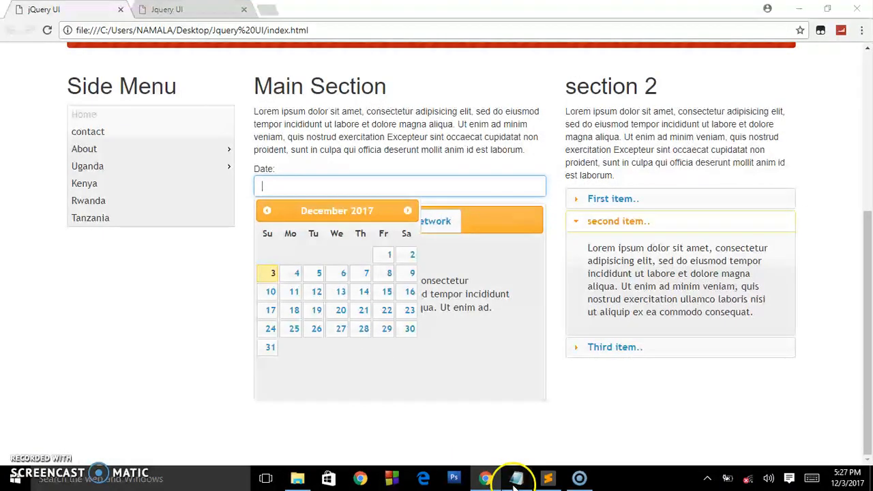
# Step: Check index.html's stylesheet and script links and jquery.js's version, save, and return to the browser
pyautogui.click(516, 478)
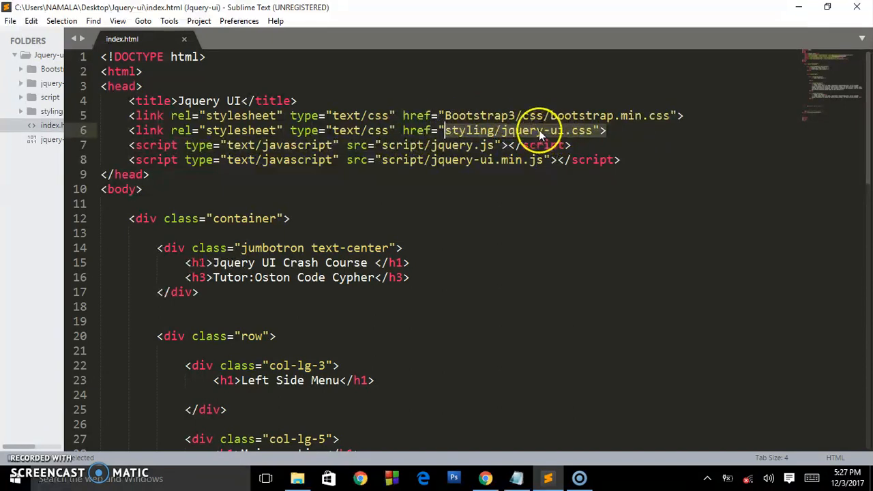
pyautogui.moveTo(576, 139)
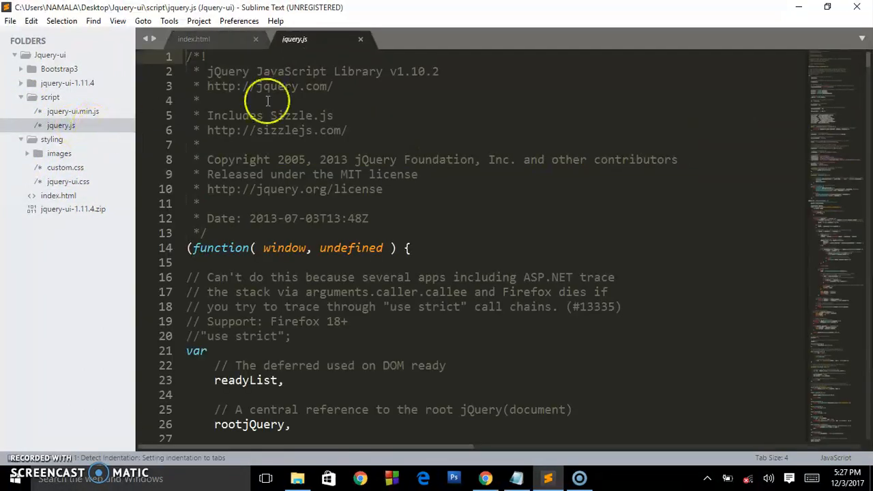
pyautogui.click(193, 38)
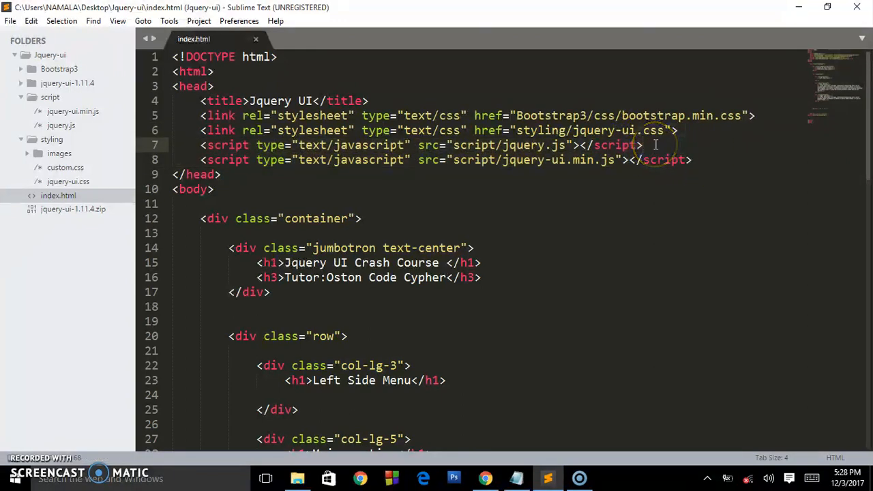
pyautogui.press('ctrl+s')
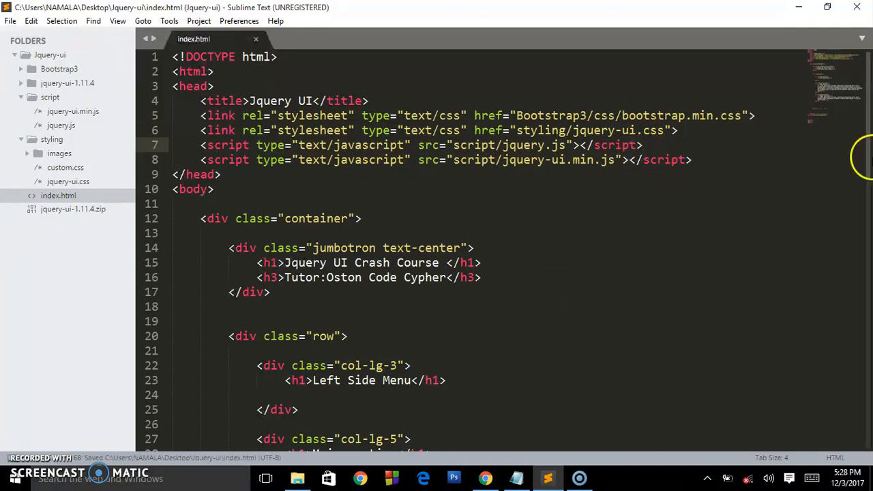
pyautogui.click(485, 478)
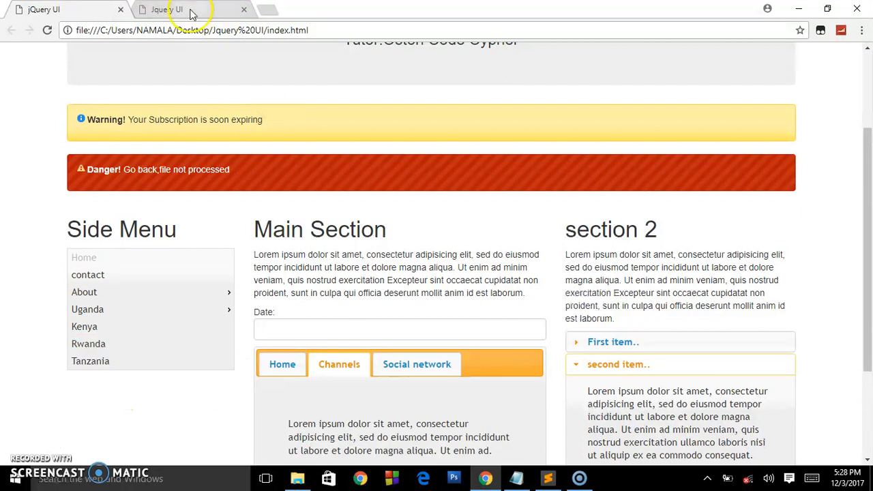
# Step: View the local Jquery UI Crash Course page with its three column headings
pyautogui.click(166, 9)
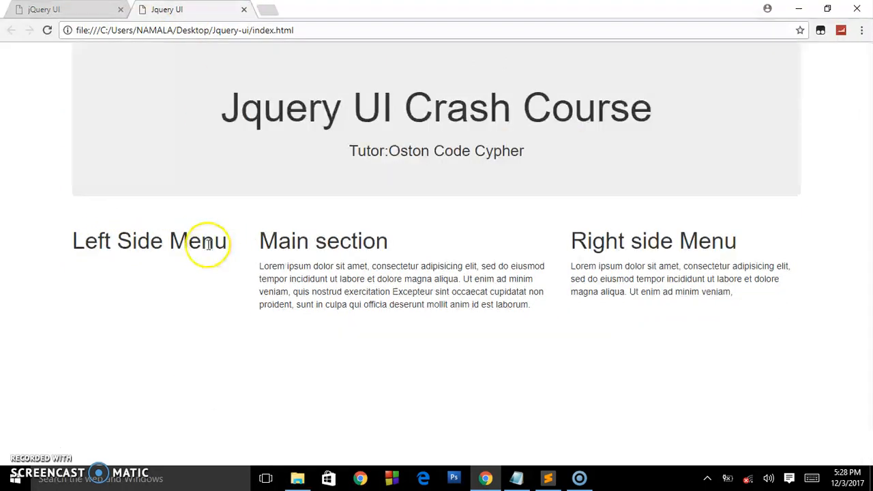
pyautogui.moveTo(566, 161)
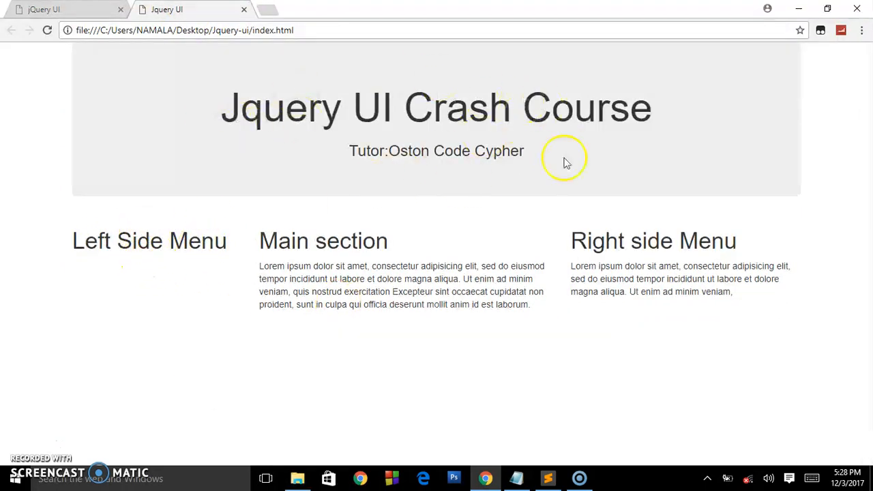
pyautogui.moveTo(532, 360)
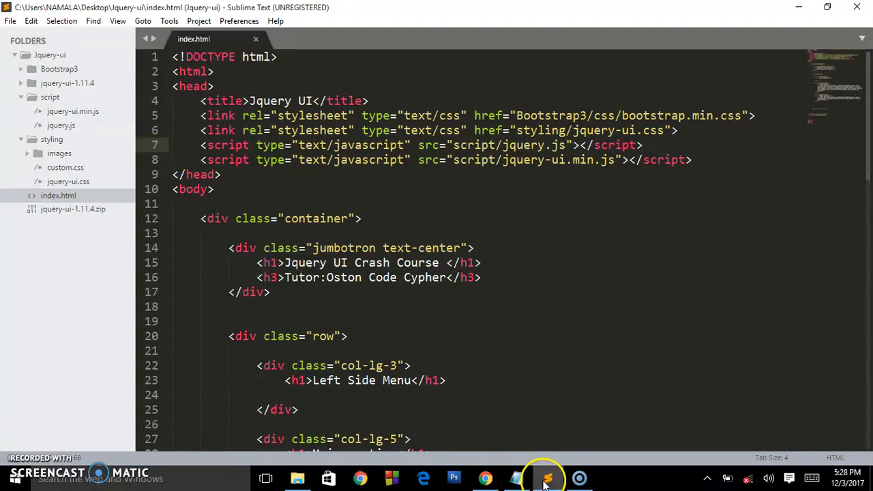
# Step: Add a ul under Left Side Menu with a Home link item (href="#")
pyautogui.scroll(-3)
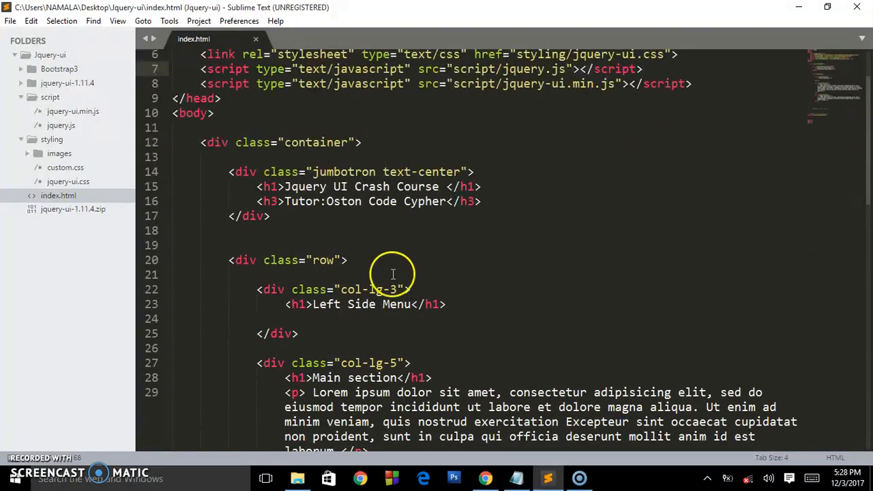
pyautogui.moveTo(256, 289); pyautogui.dragTo(297, 332)
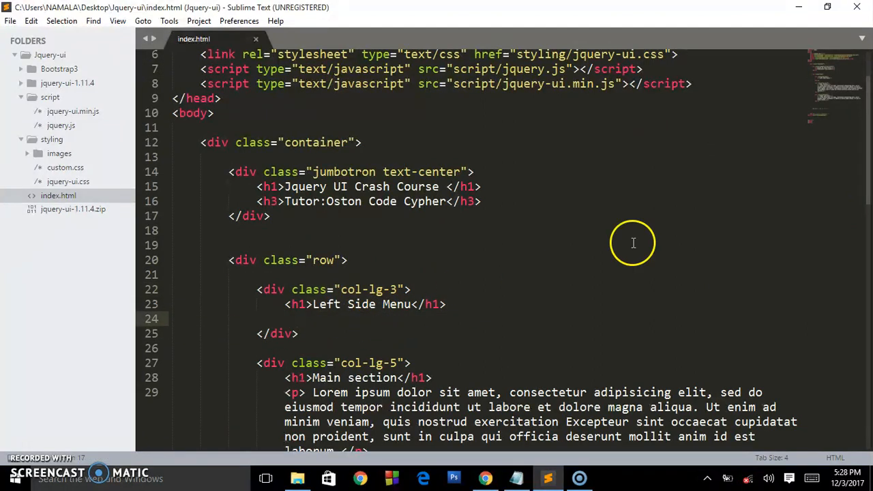
pyautogui.scroll(-3)
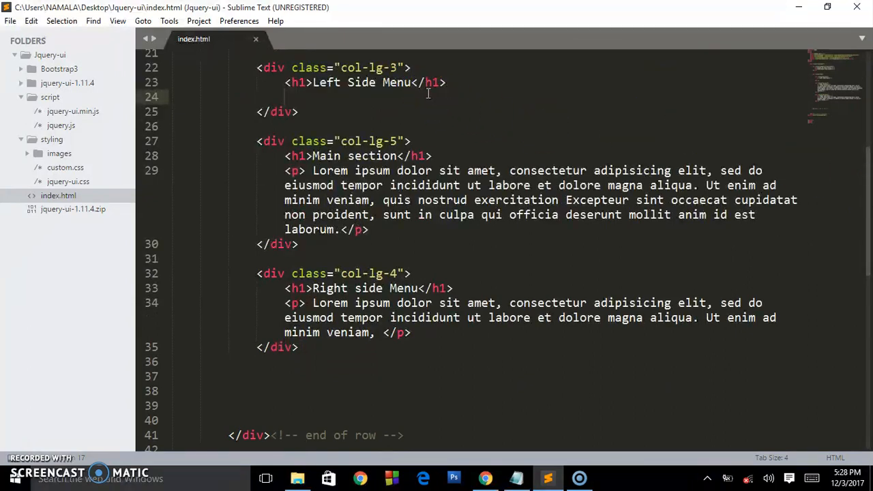
pyautogui.write('<ul></ul>')
pyautogui.write('<li></li>')
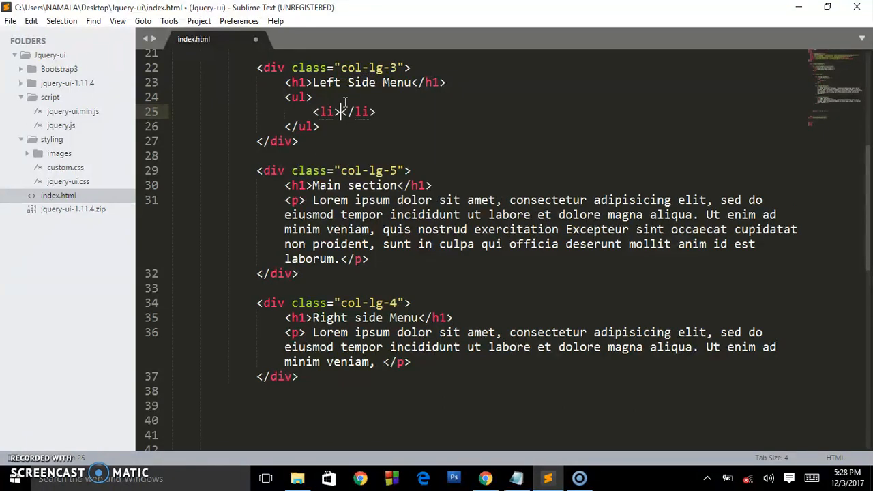
pyautogui.write('H\\')
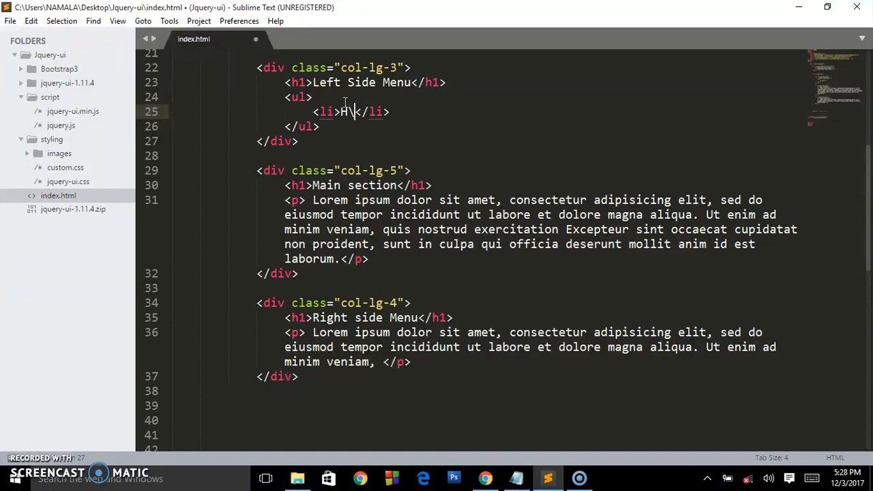
pyautogui.press('Backspace')
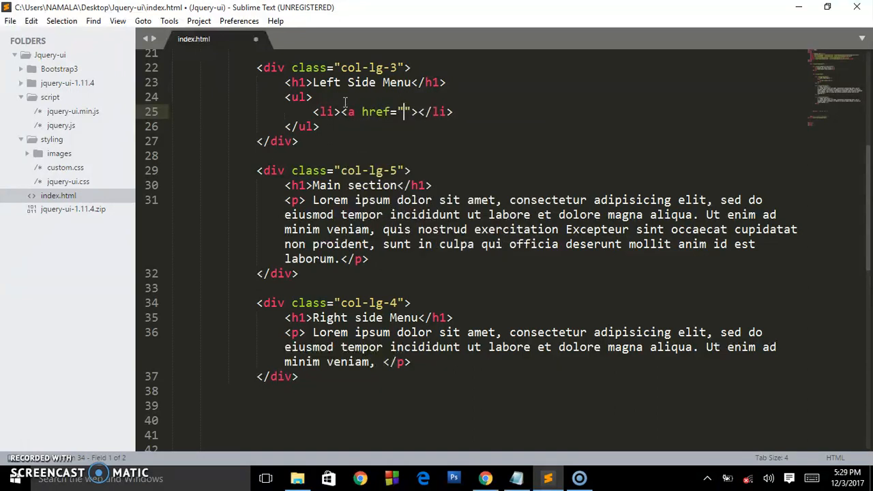
pyautogui.write('#')
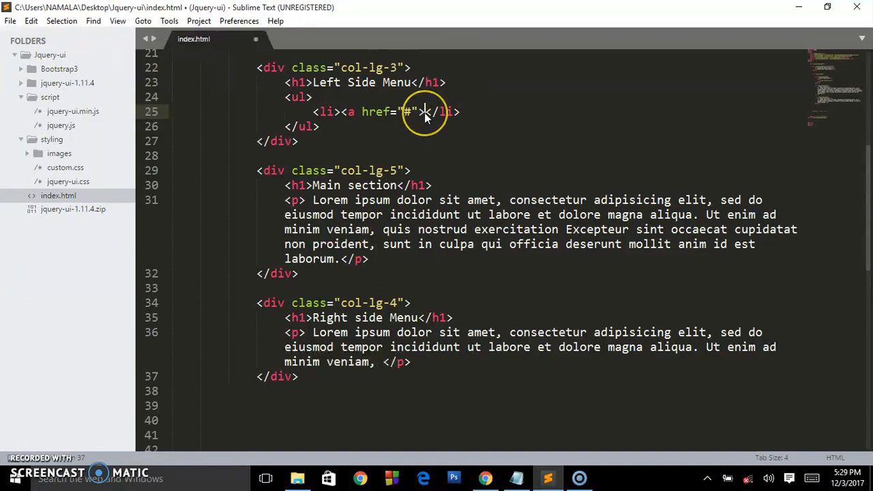
pyautogui.write('Home</a>')
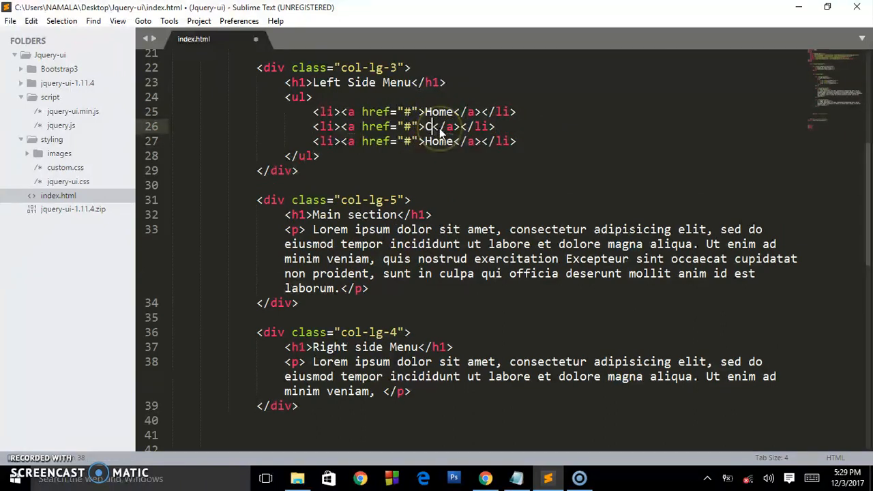
# Step: Add Countries and About link items and start a nested list inside Countries
pyautogui.write('ountrue')
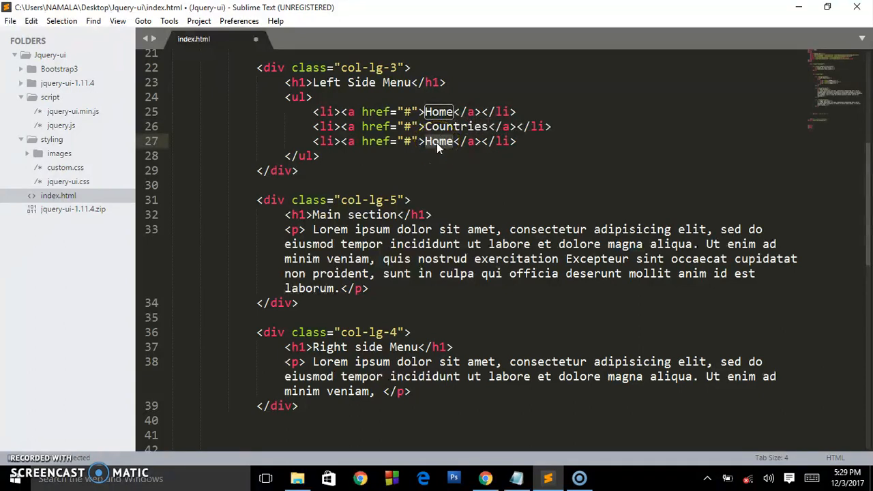
pyautogui.write('About')
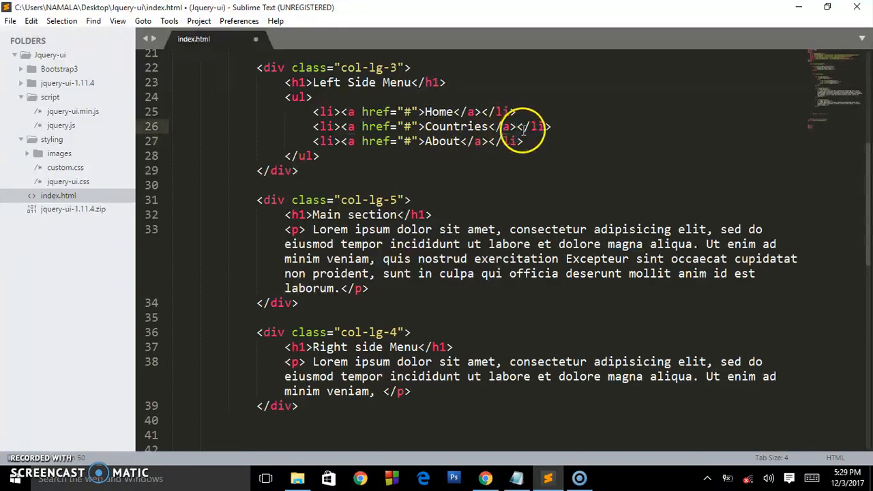
pyautogui.press('enter')
pyautogui.write('<ul>')
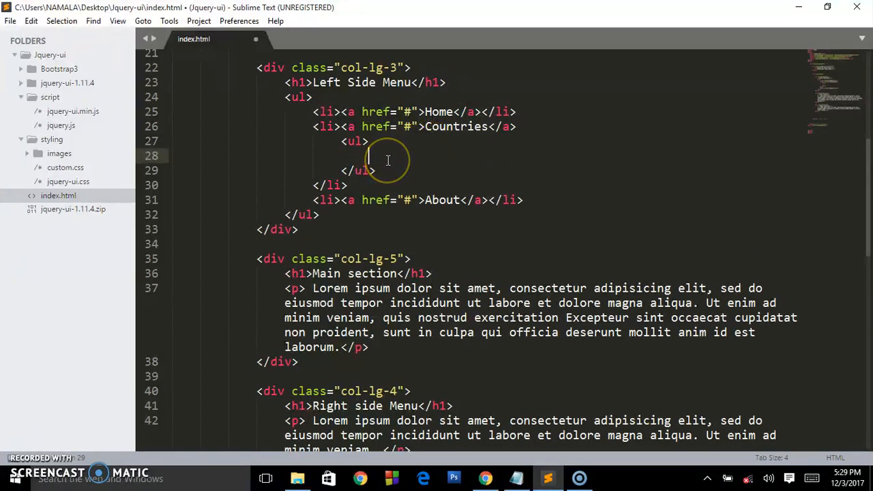
# Step: Add Uganda, Kenya and India link items to the nested Countries list and save
pyautogui.write('li><a href=""></a></li>')
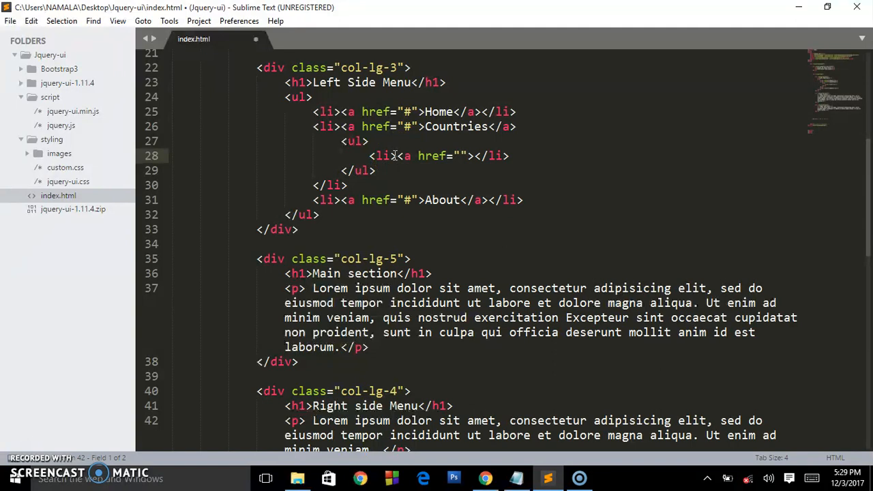
pyautogui.write('#')
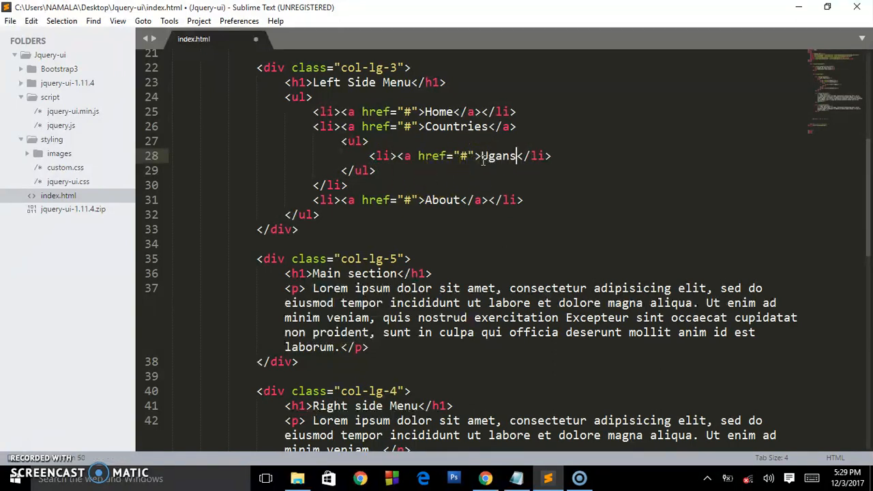
pyautogui.write('da</a>')
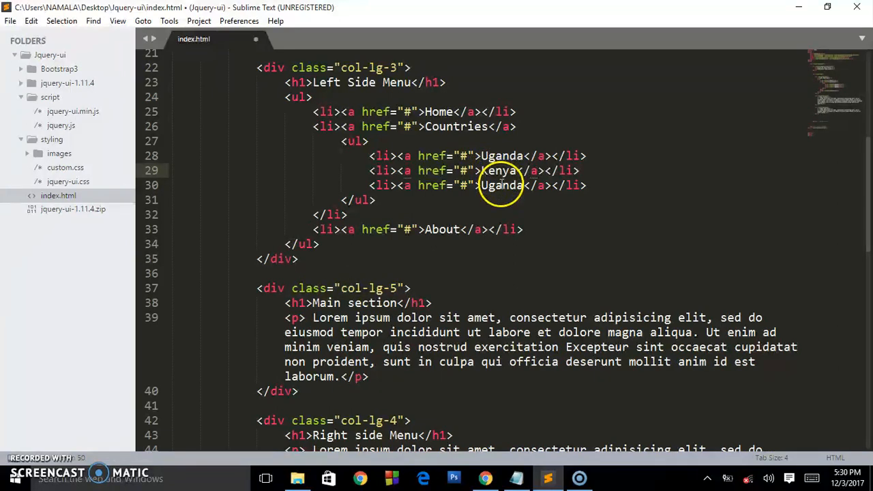
pyautogui.write('India')
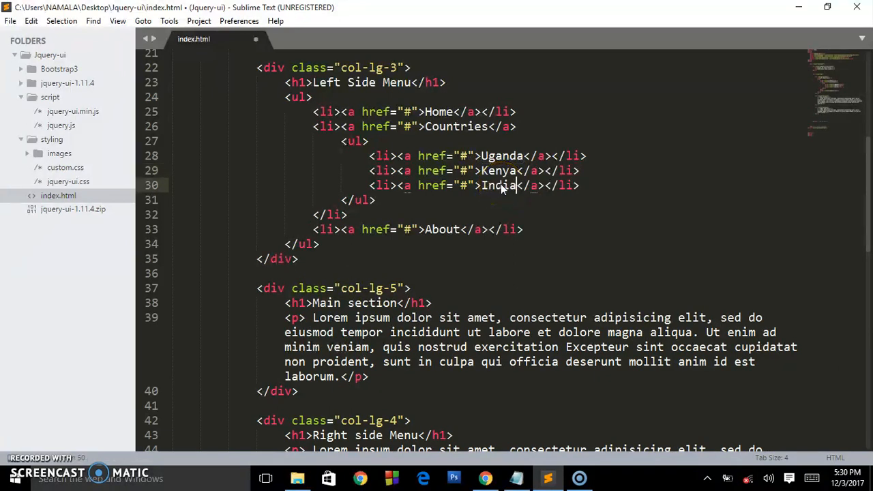
pyautogui.press('ctrl+s')
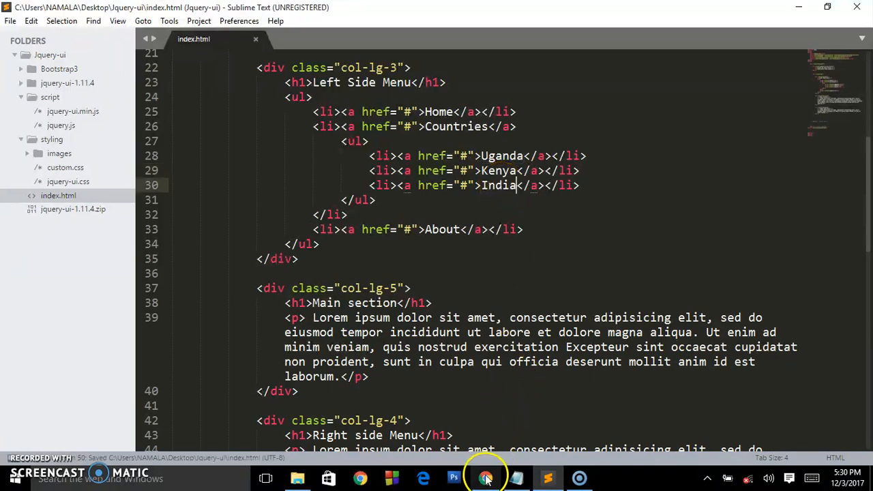
# Step: Reload the local crash-course page in Chrome to check the left side menu
pyautogui.click(486, 477)
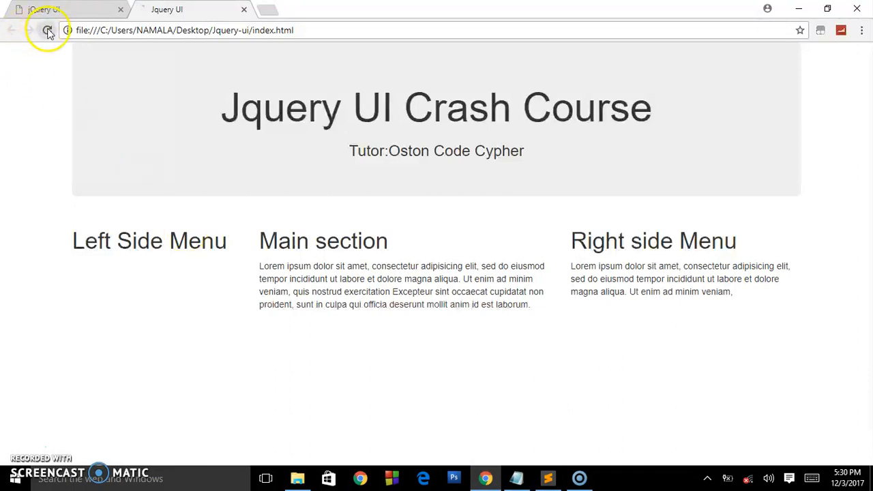
pyautogui.click(48, 30)
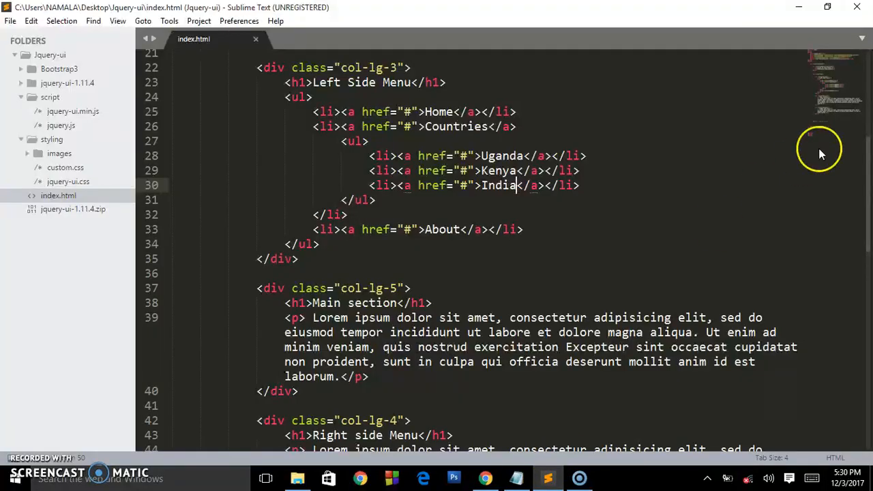
# Step: Write an empty $(document).ready(function(){ }); block in the script tag and save
pyautogui.scroll(-3)
pyautogui.write('<script type="text/javascript">')
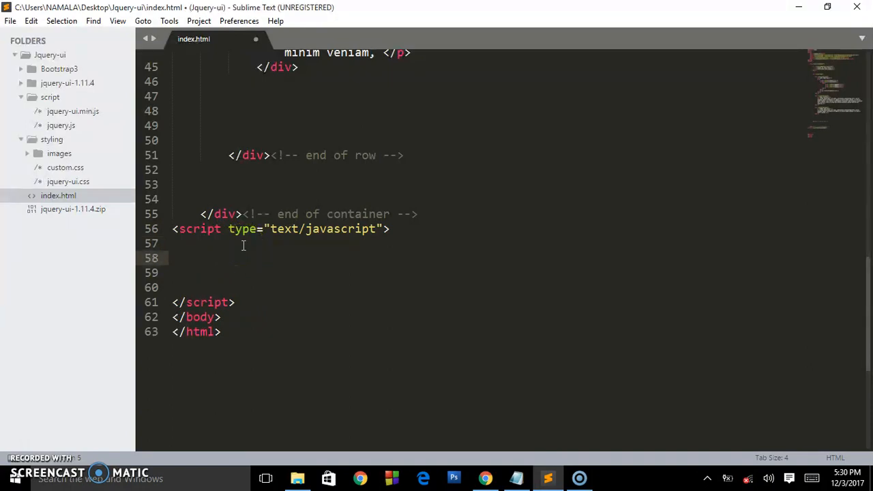
pyautogui.write('$')
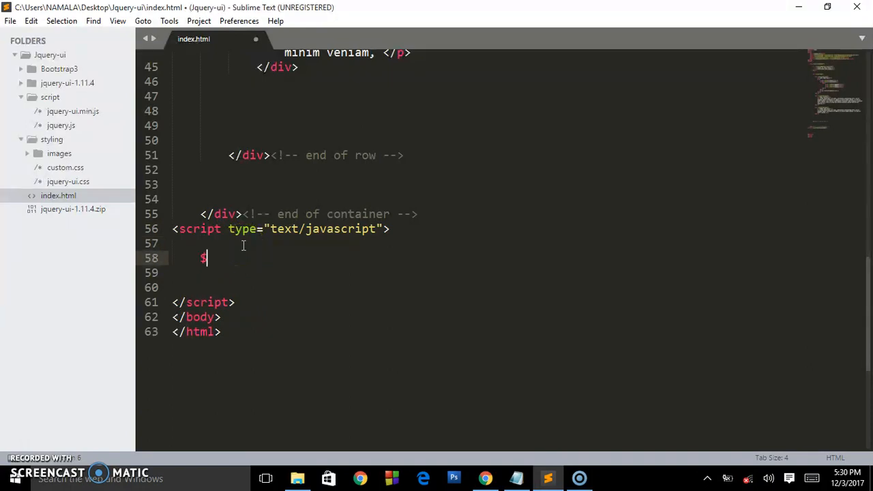
pyautogui.write('(document')
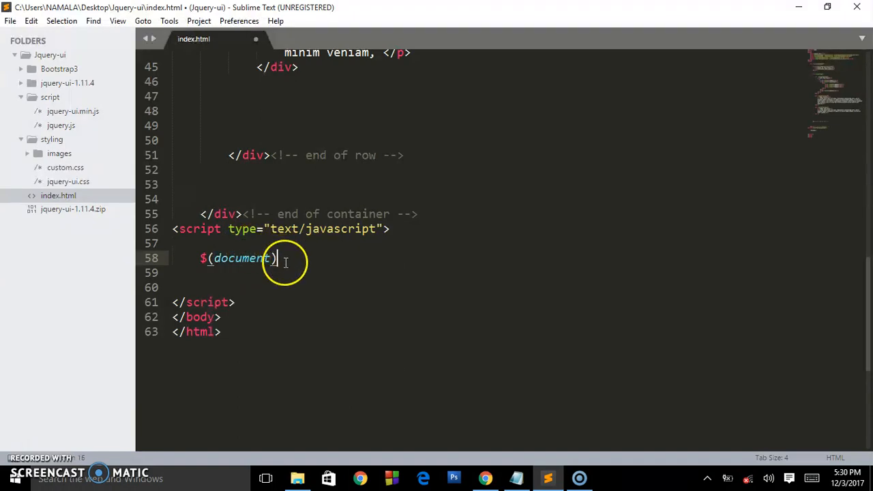
pyautogui.write('.ready()')
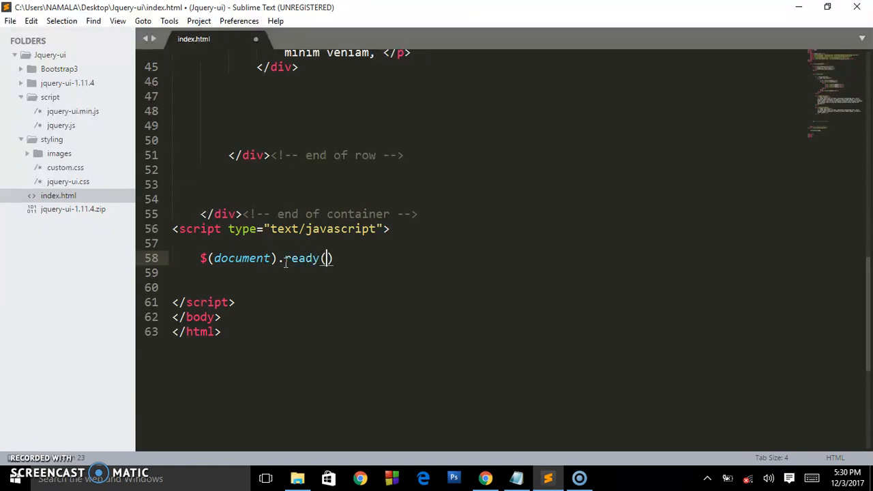
pyautogui.write('function(')
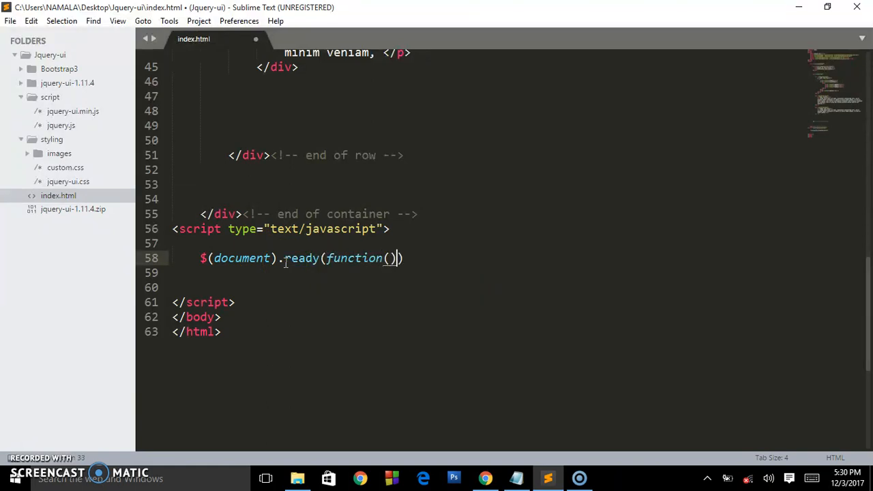
pyautogui.write('{}')
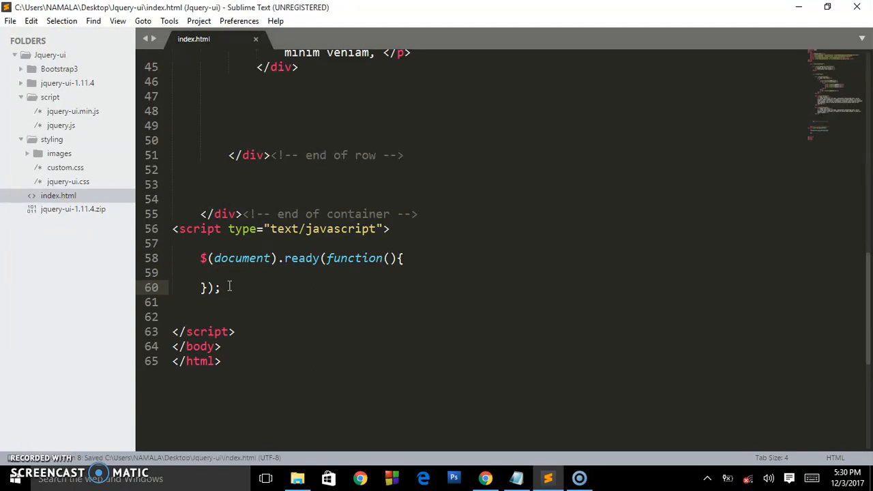
pyautogui.press('enter')
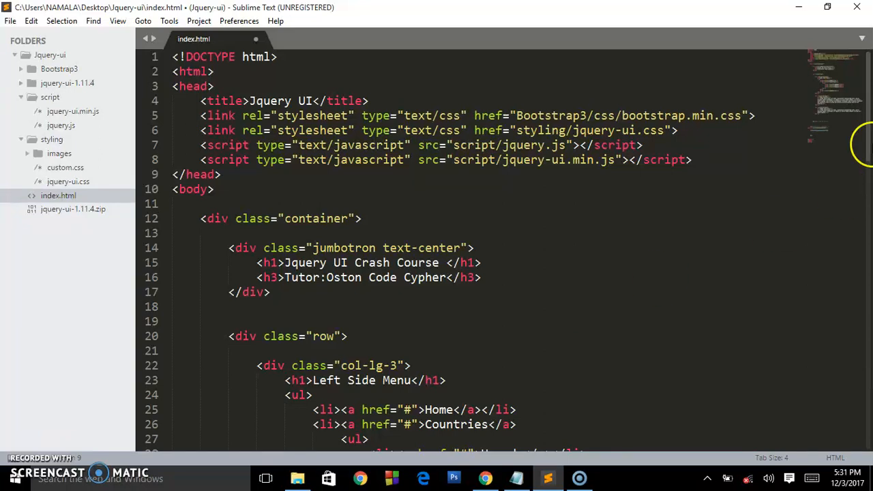
# Step: Add id="menu" to the first <ul> of the left side menu and save
pyautogui.scroll(-3)
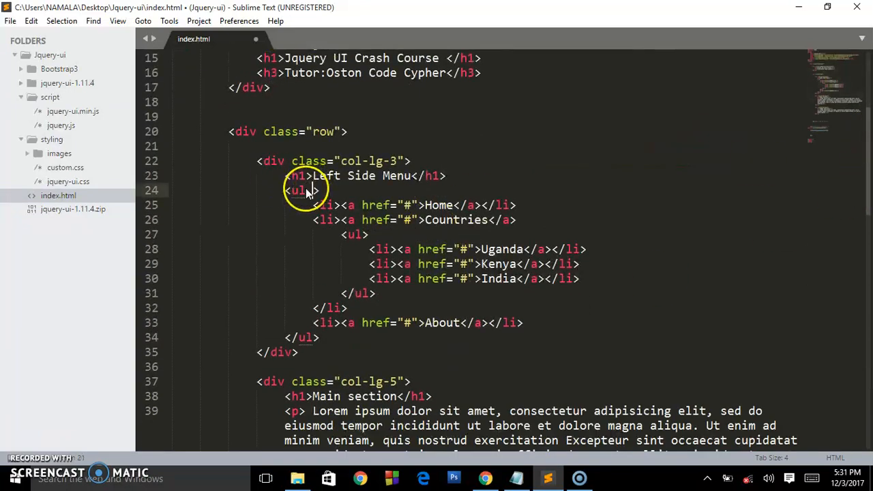
pyautogui.write('id=""')
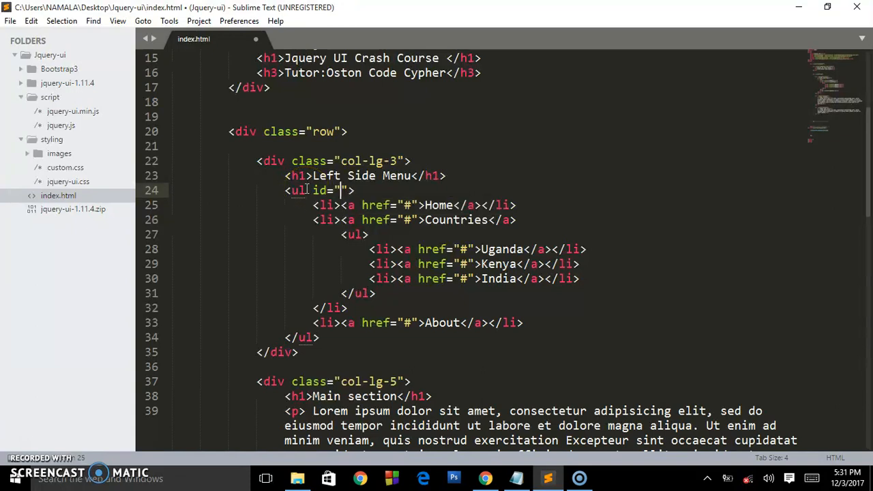
pyautogui.write('menu')
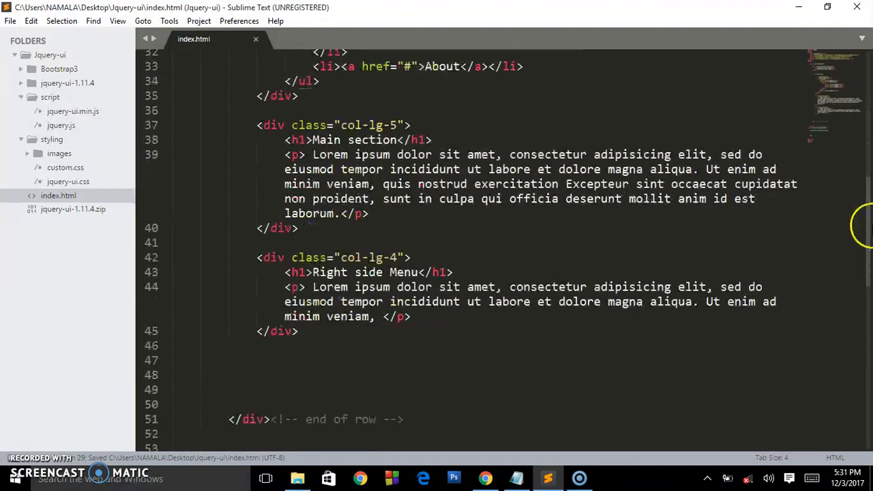
pyautogui.scroll(-3)
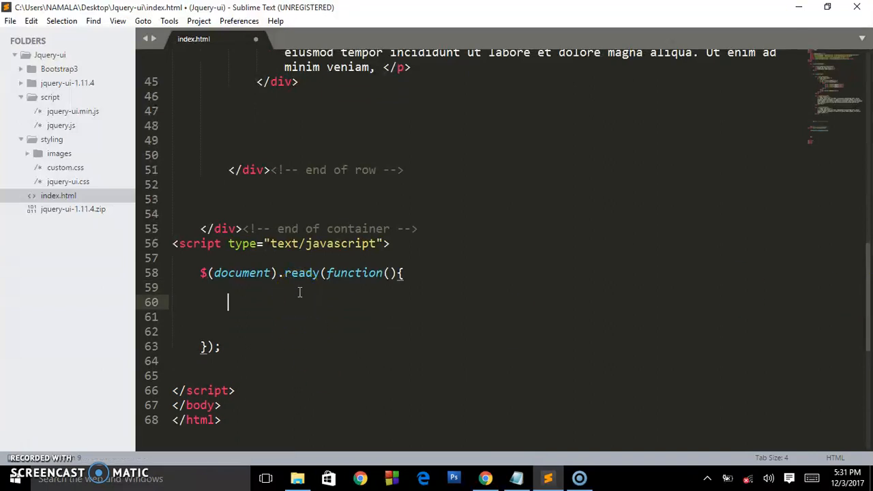
# Step: Write $("#menu").menu(); inside the ready function and save the file
pyautogui.write('$')
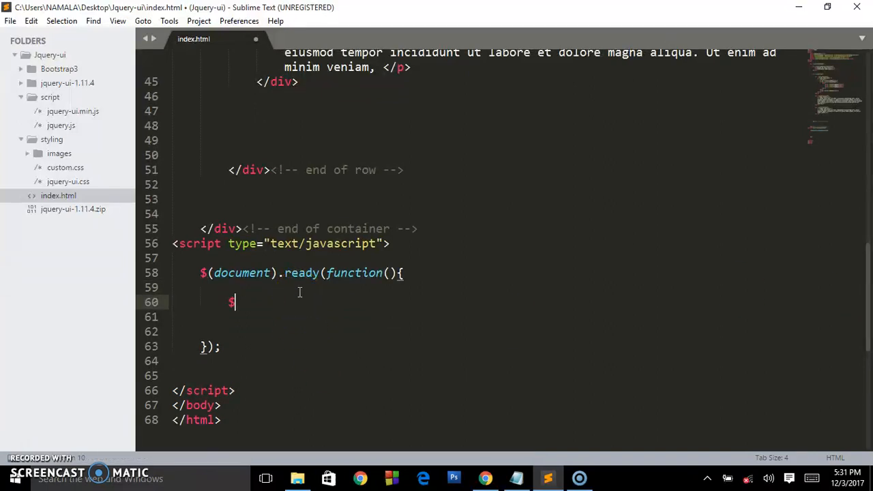
pyautogui.write('("")')
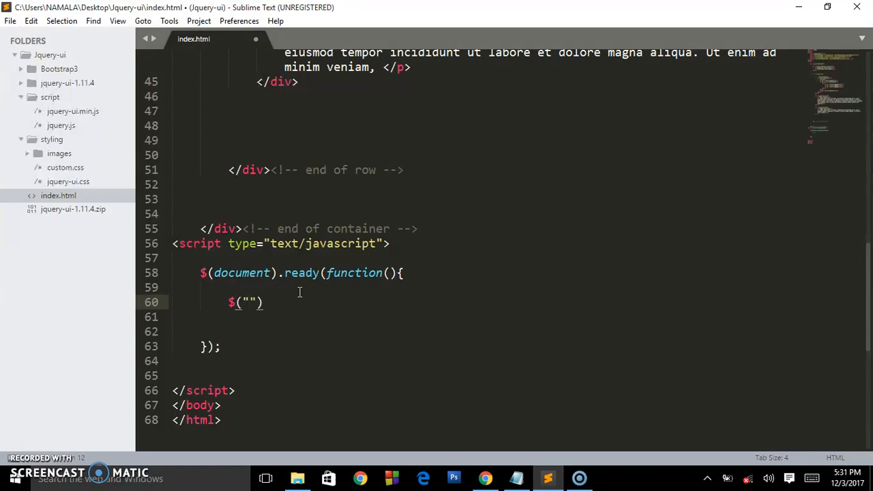
pyautogui.write('#')
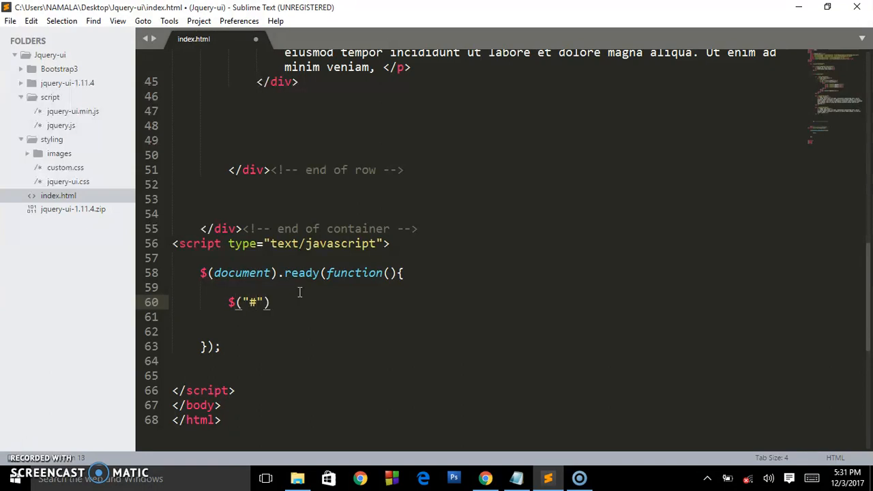
pyautogui.write('menu')
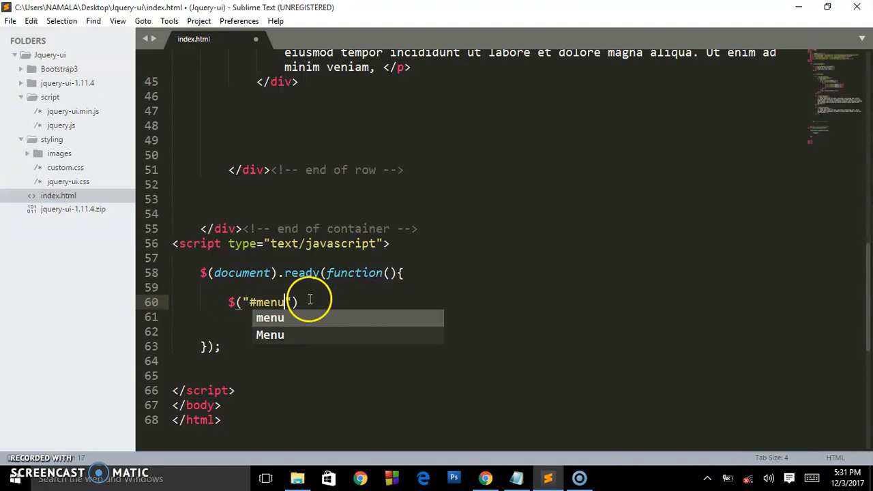
pyautogui.write('.menu(')
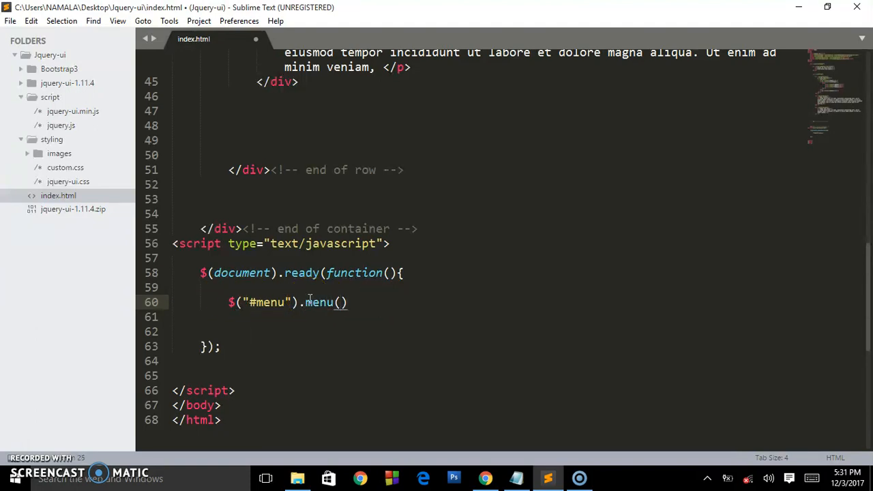
pyautogui.write(';')
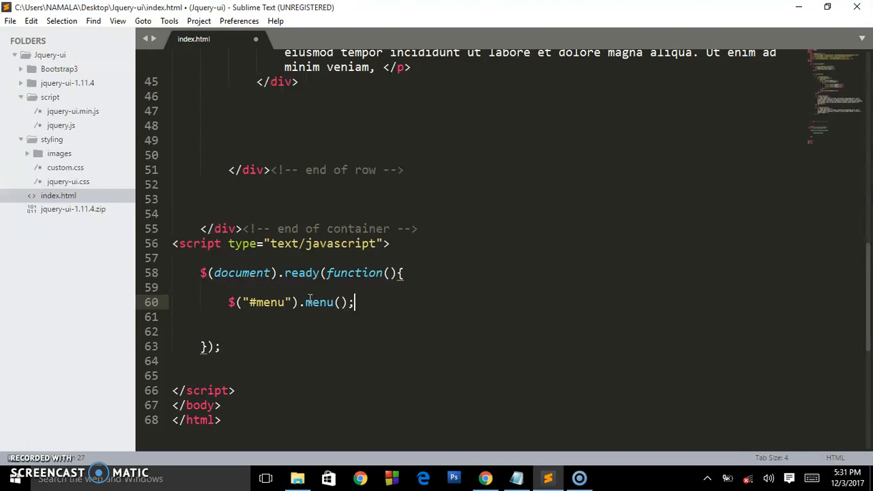
pyautogui.press('ctrl+s')
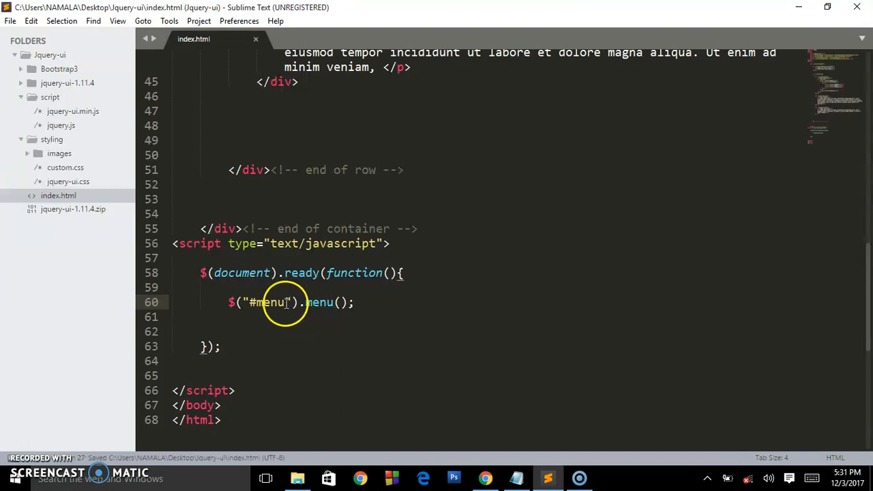
pyautogui.moveTo(502, 464)
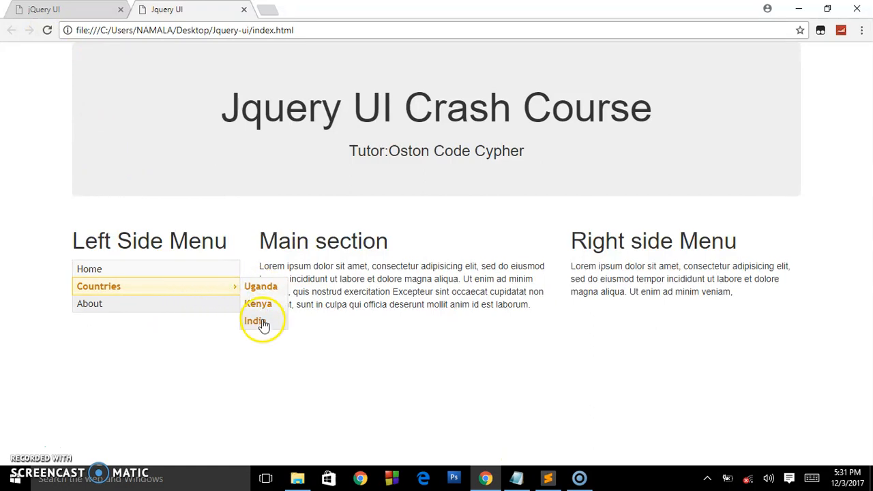
pyautogui.moveTo(256, 286)
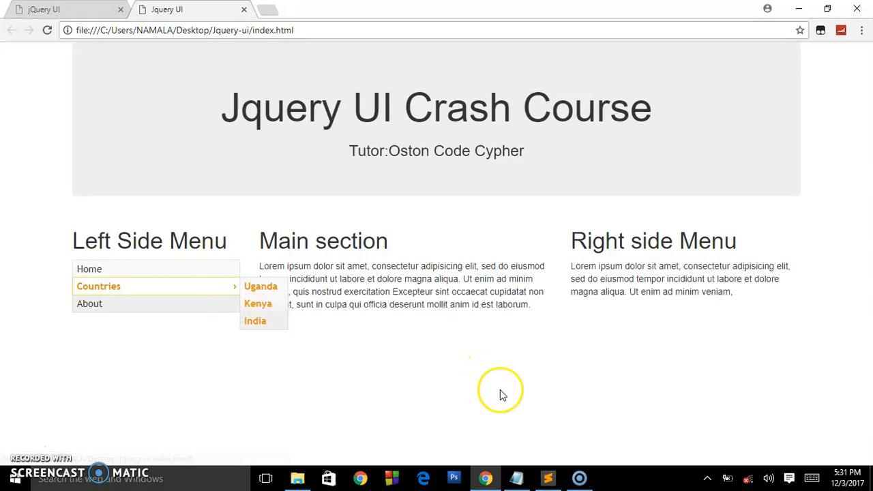
pyautogui.moveTo(512, 451)
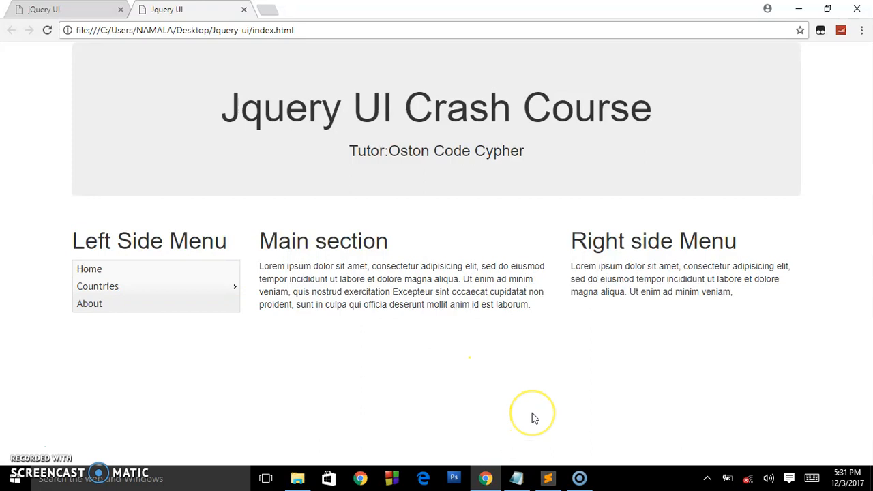
pyautogui.moveTo(529, 435)
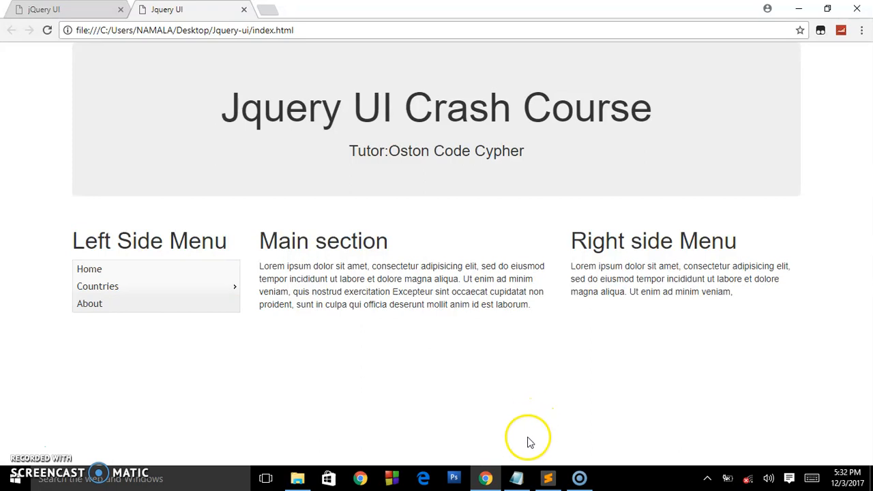
# Step: Check the notes, then add contact and Services list items after About in the menu
pyautogui.click(515, 477)
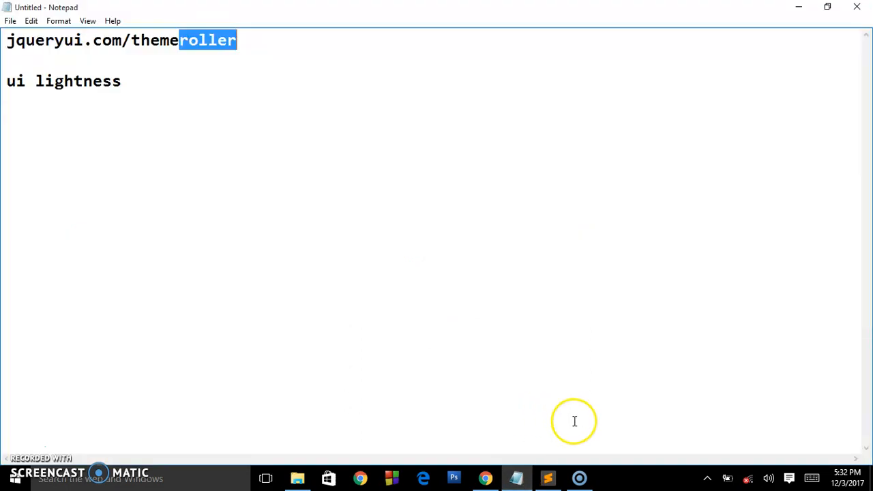
pyautogui.click(548, 477)
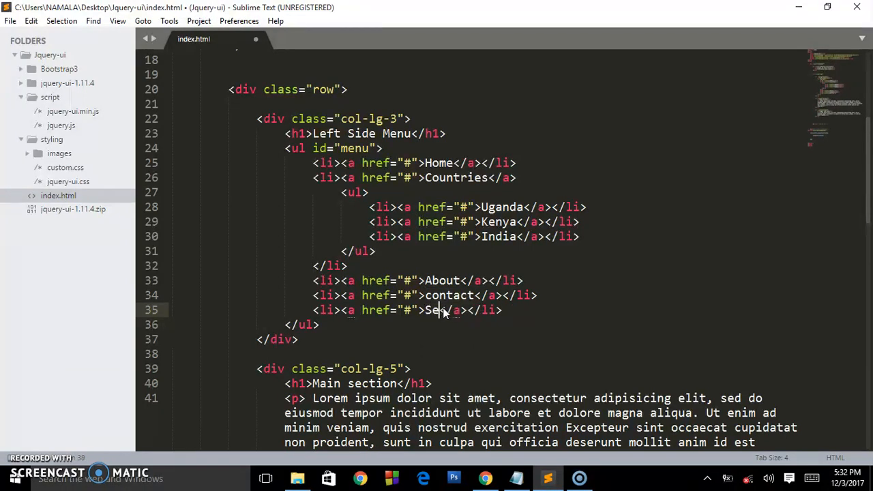
pyautogui.write('rvices')
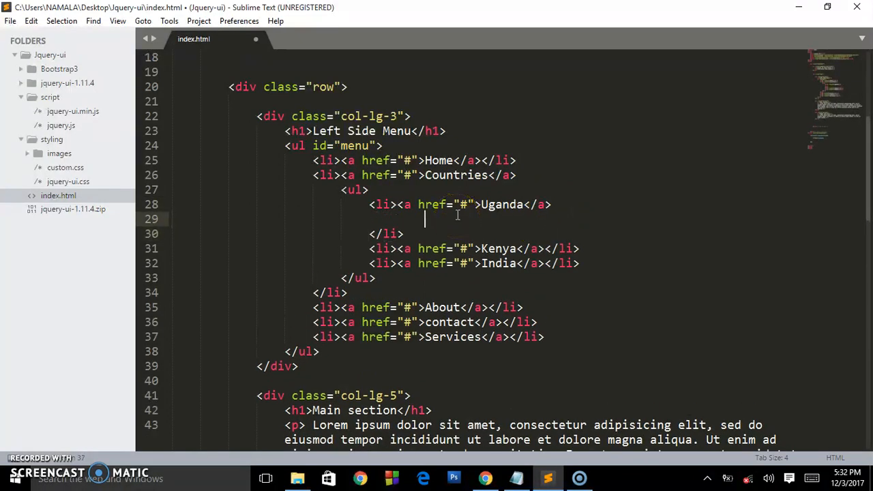
pyautogui.moveTo(499, 229)
pyautogui.write('<ul>')
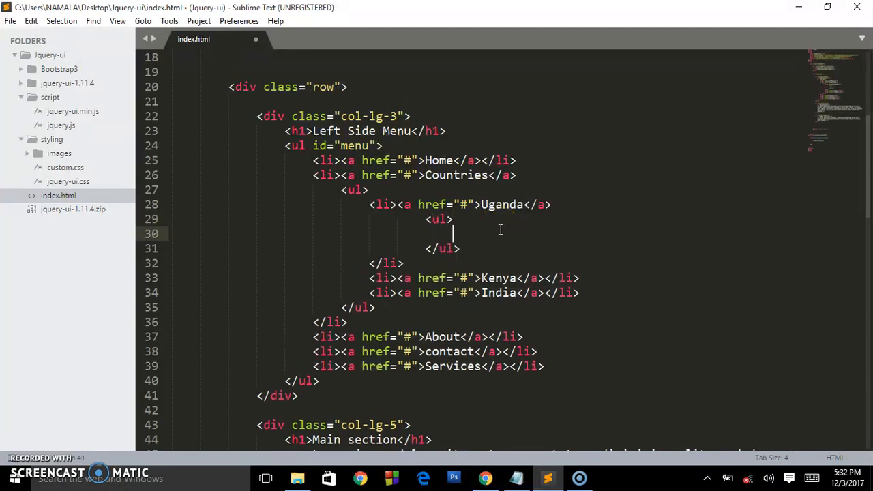
# Step: Nest a <ul> under Uganda with Kampala, Nakawa and Luzira links, and save
pyautogui.write('<')
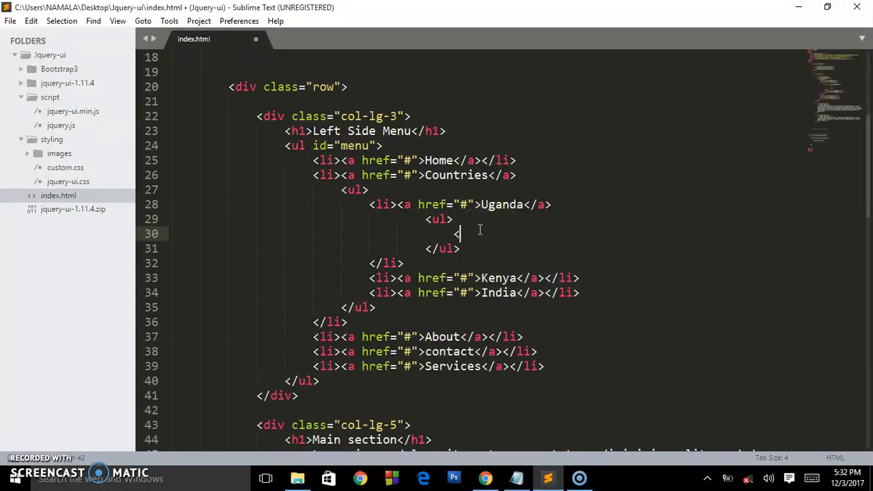
pyautogui.write('<li><a href=""></a></li>')
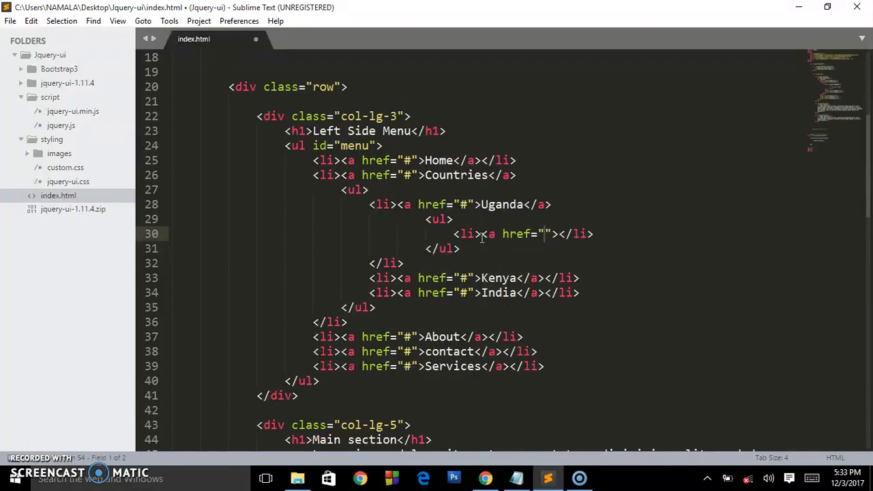
pyautogui.write('#')
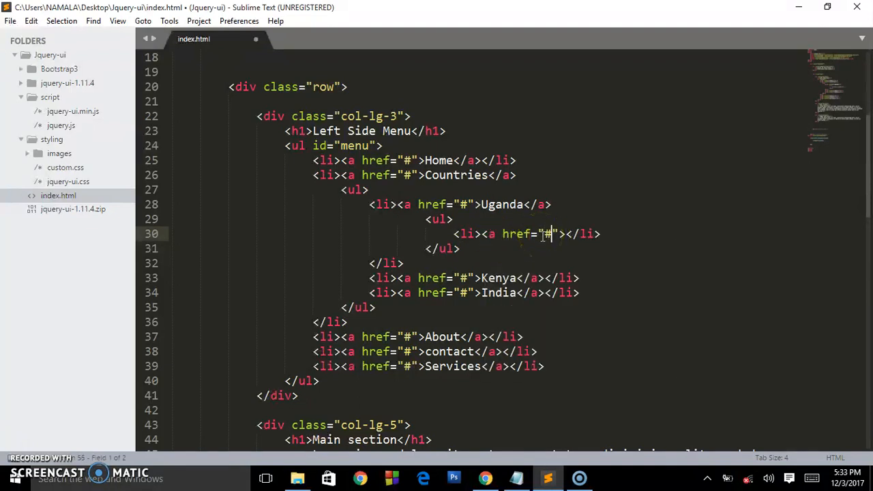
pyautogui.write('Ka')
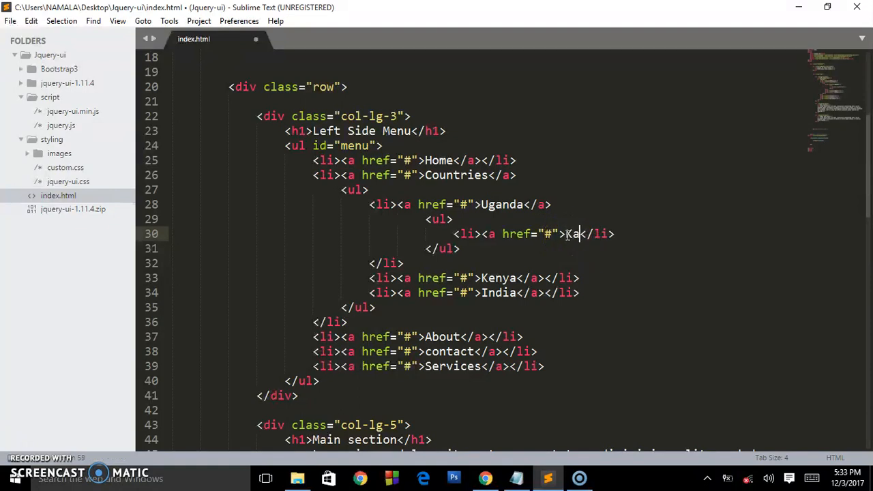
pyautogui.write('mpala')
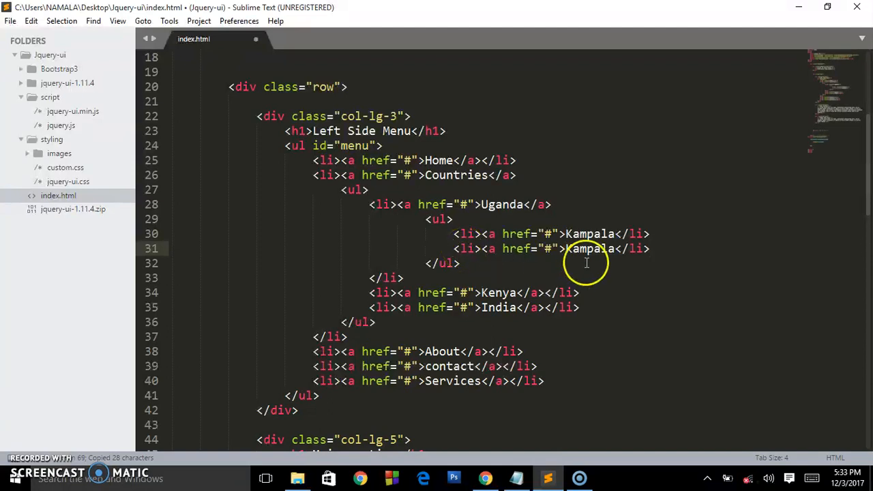
pyautogui.write('Nakaw')
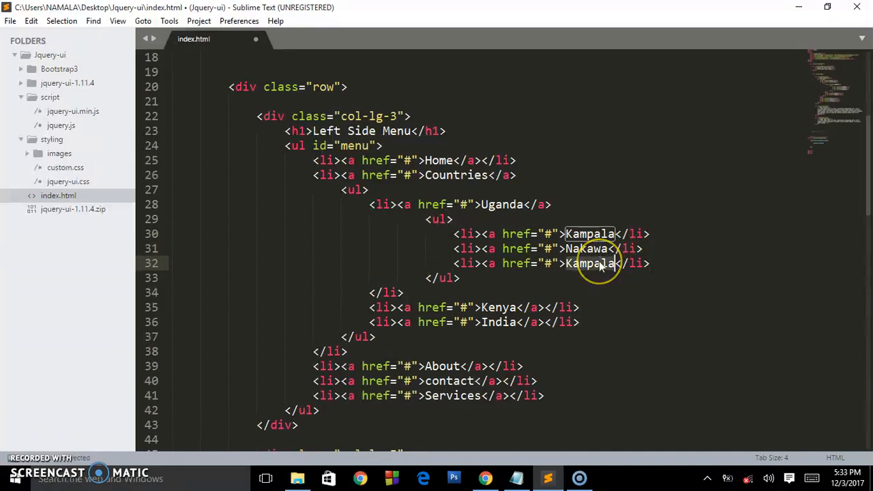
pyautogui.write('Luzira')
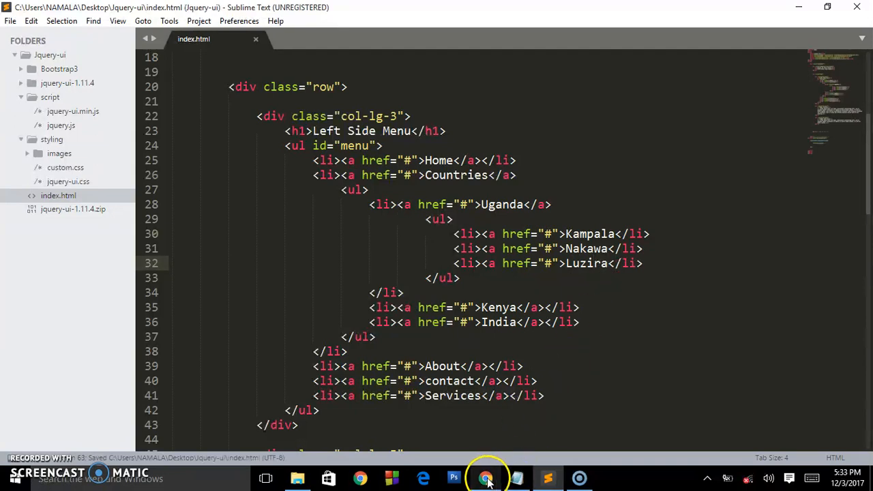
# Step: Switch to Chrome to check the menu's contact, Services and Uganda submenu
pyautogui.click(485, 477)
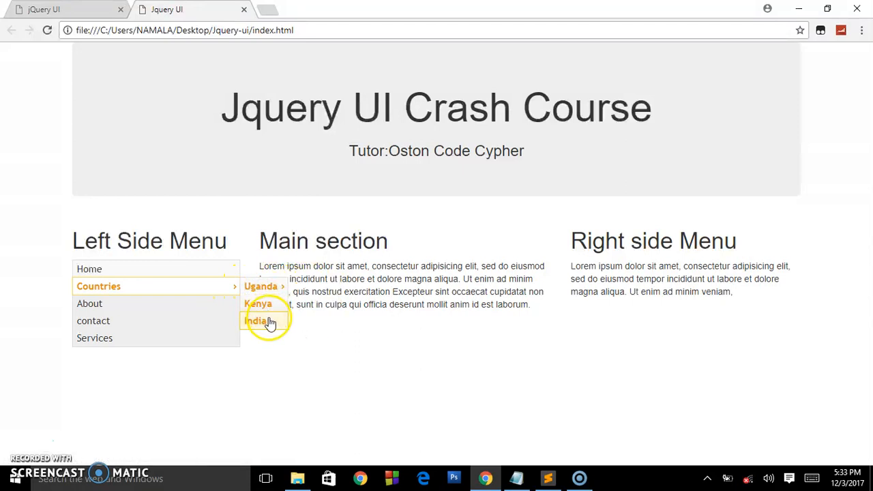
pyautogui.moveTo(220, 317)
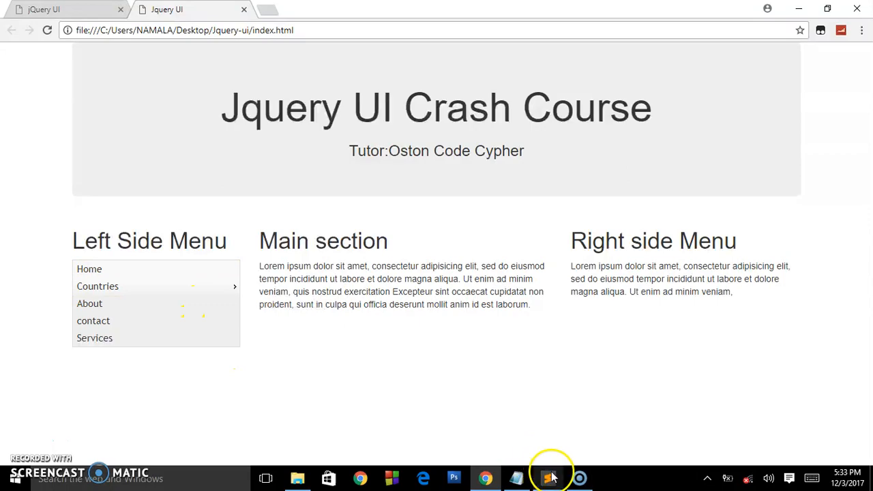
# Step: Back in index.html, add class="ui-state-disabled" to the Home <li> and save
pyautogui.click(548, 478)
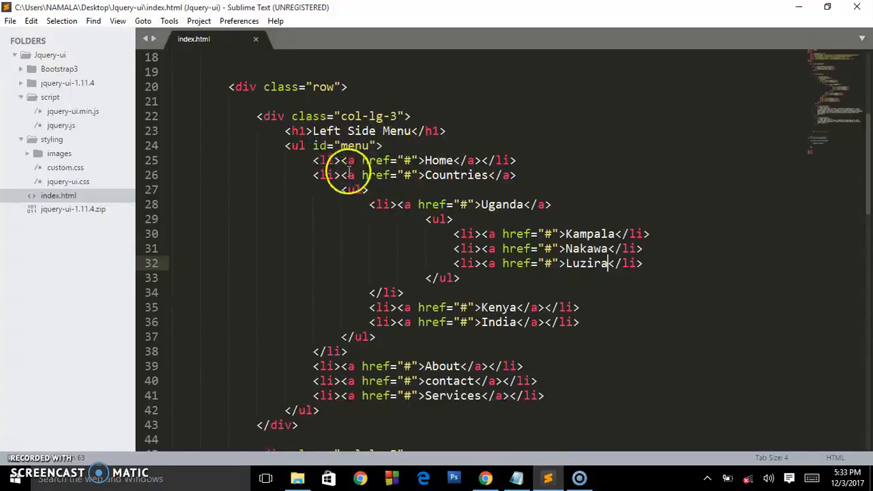
pyautogui.write('c')
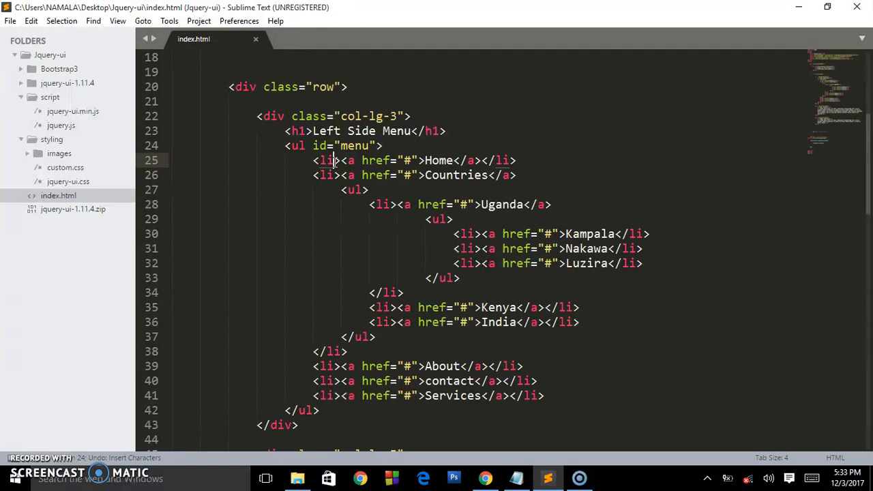
pyautogui.write('class=""')
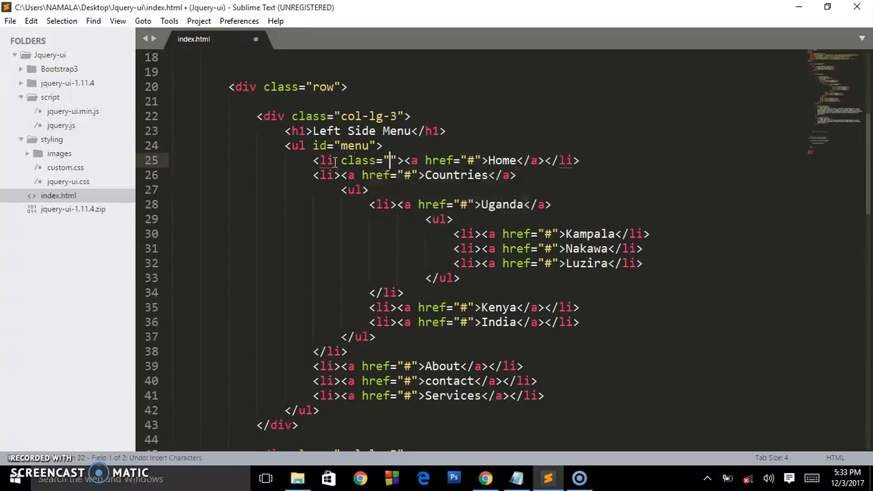
pyautogui.write('ui-state')
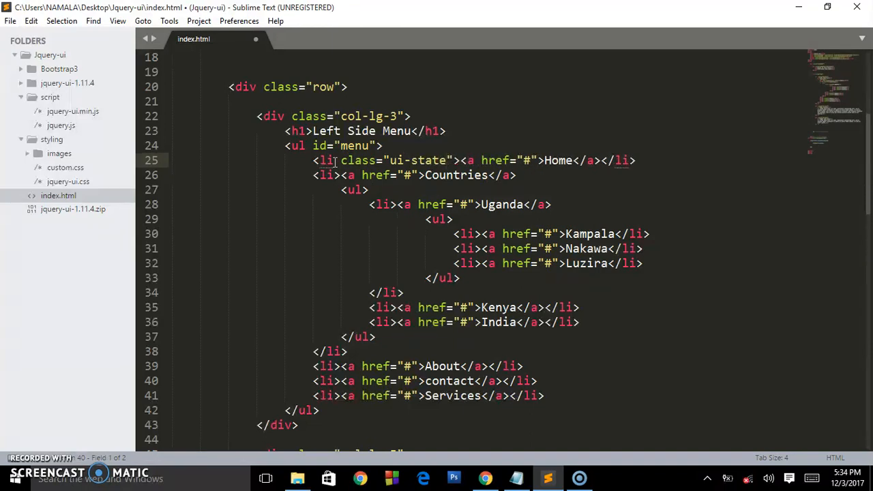
pyautogui.write('-disab')
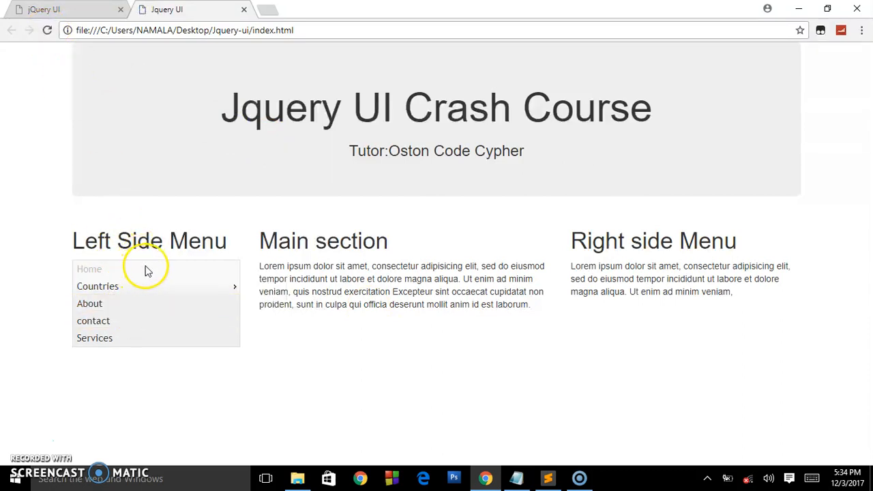
pyautogui.moveTo(98, 287)
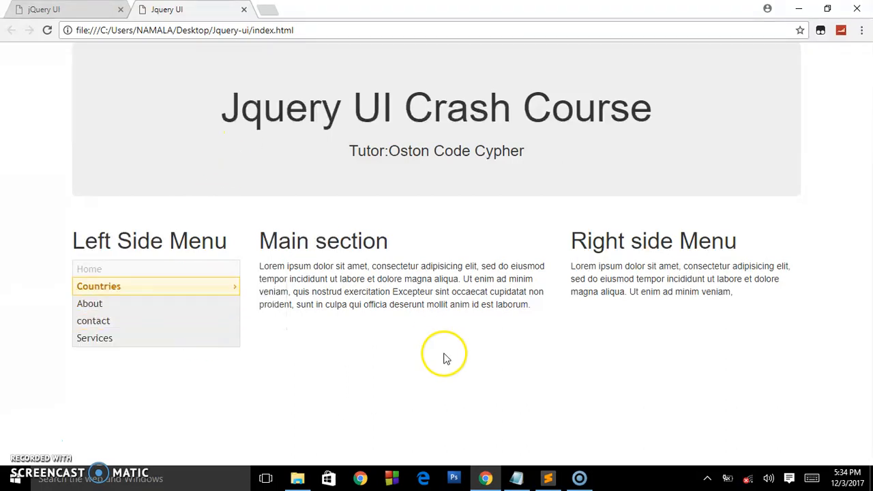
# Step: Return to the editor after confirming Home shows as disabled in Chrome
pyautogui.click(548, 478)
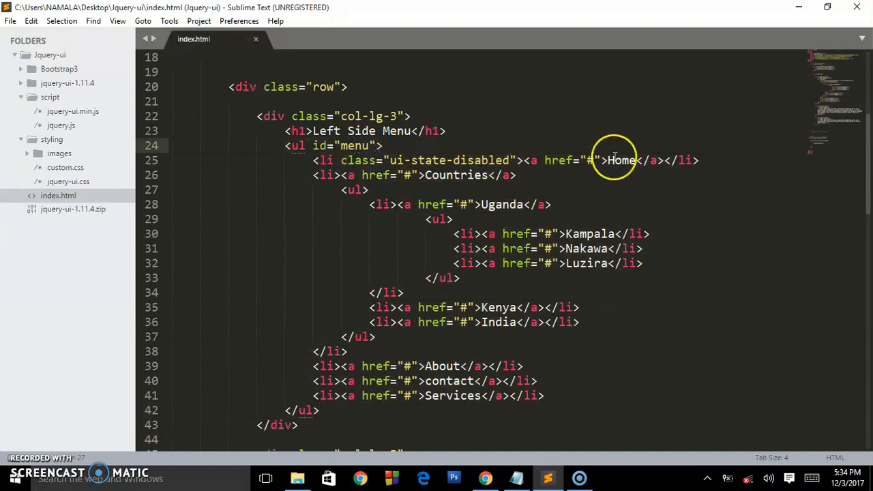
pyautogui.scroll(-3)
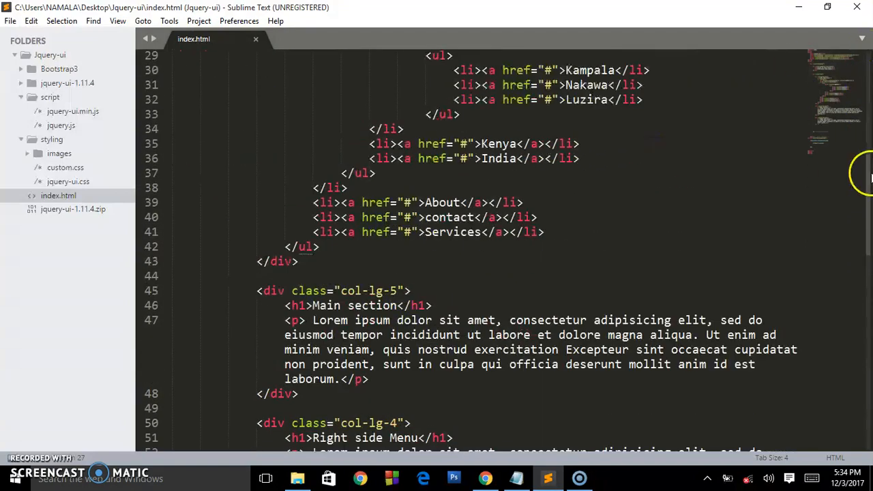
pyautogui.scroll(-3)
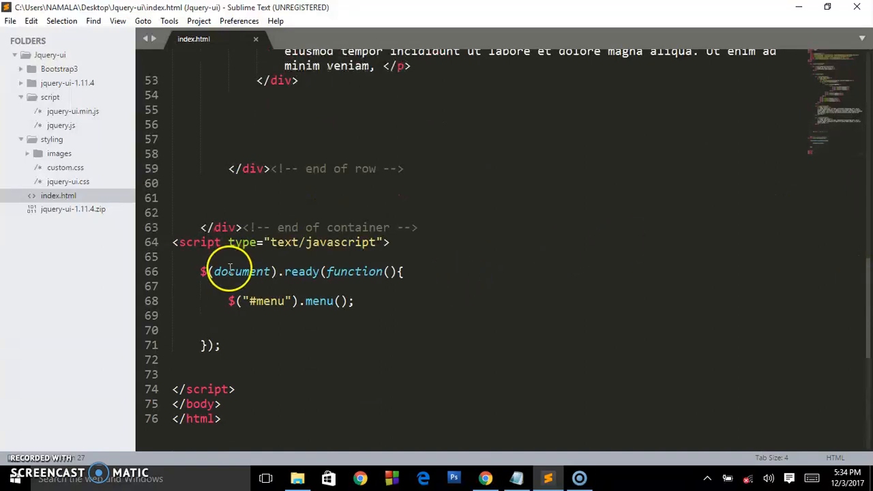
pyautogui.click(218, 374)
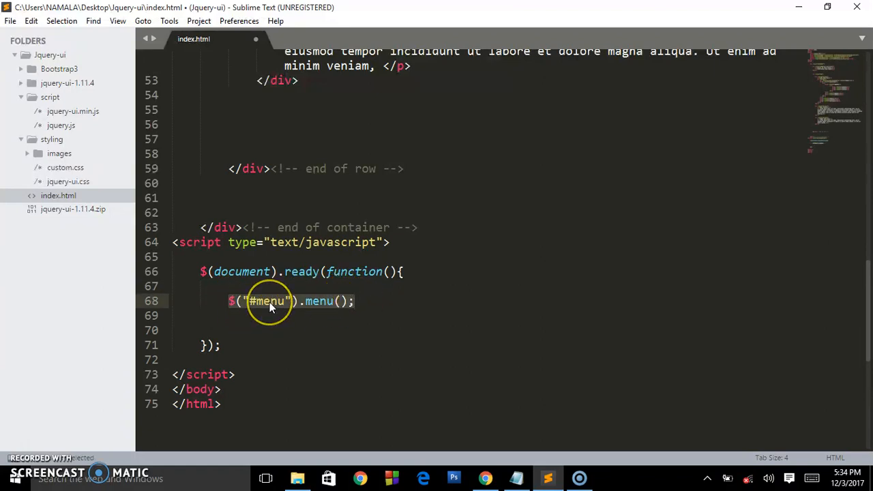
pyautogui.moveTo(262, 308)
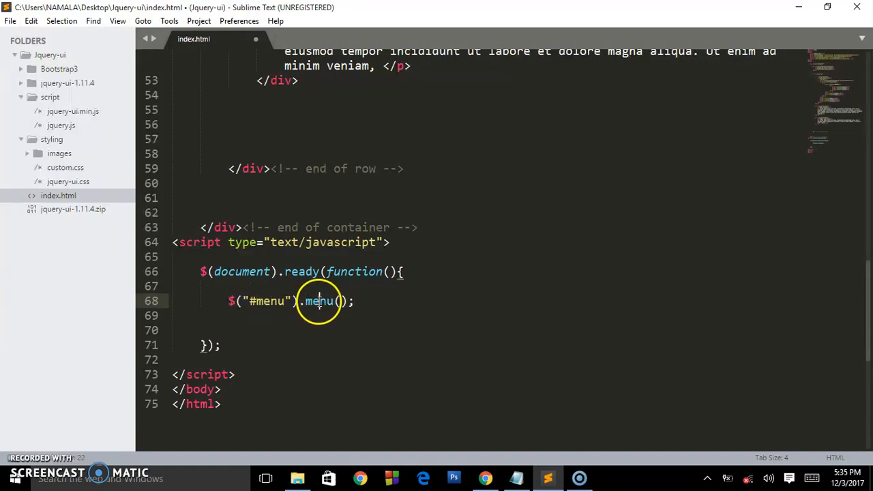
pyautogui.moveTo(488, 262)
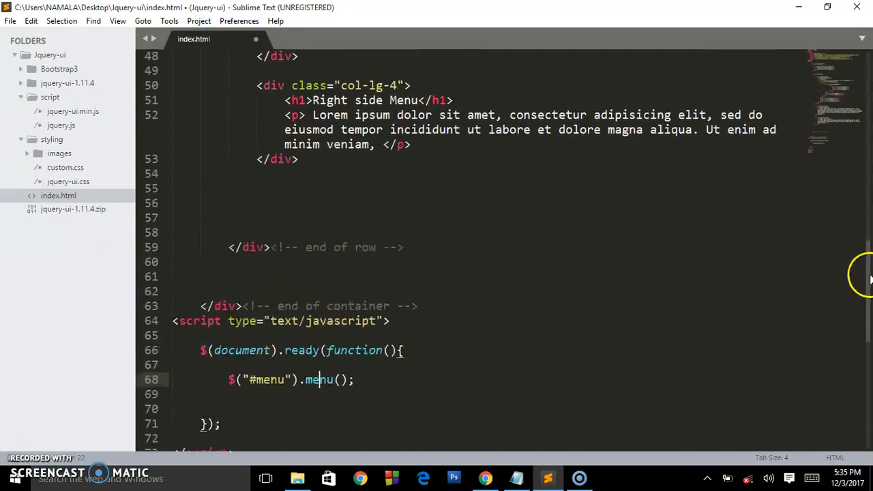
pyautogui.scroll(-3)
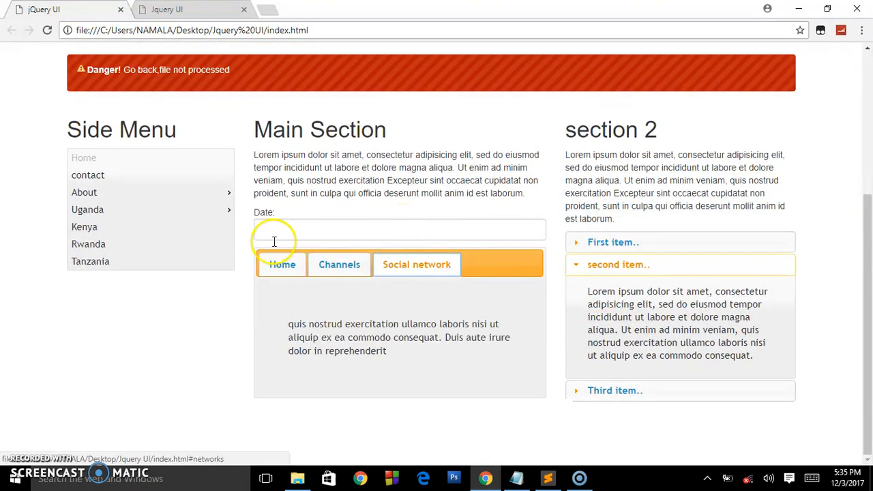
# Step: Show the Home panel of the tabs widget and open the December 2017 datepicker
pyautogui.click(281, 265)
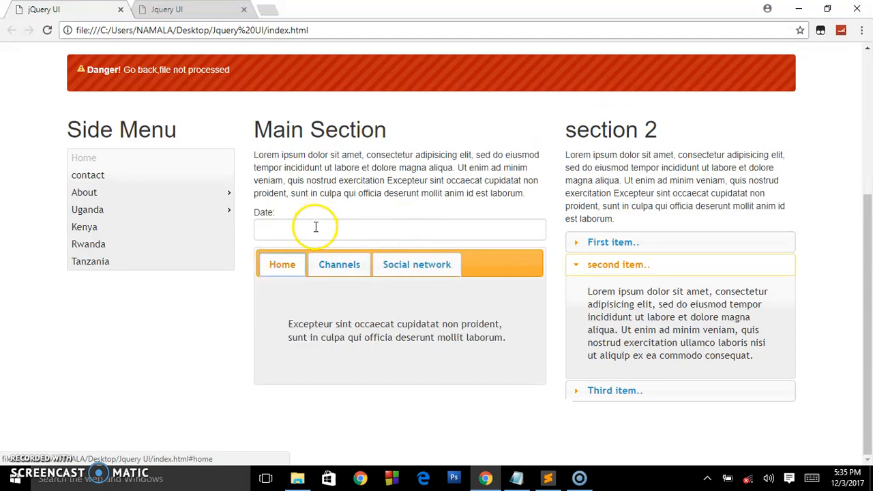
pyautogui.click(398, 229)
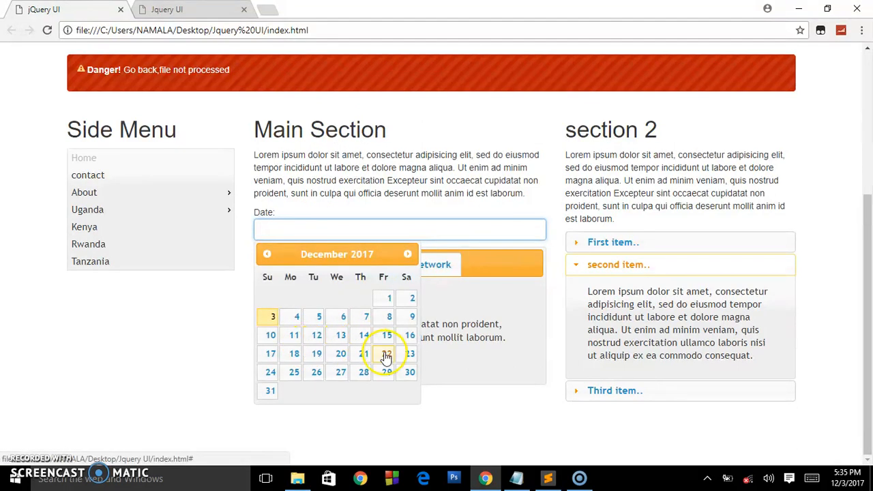